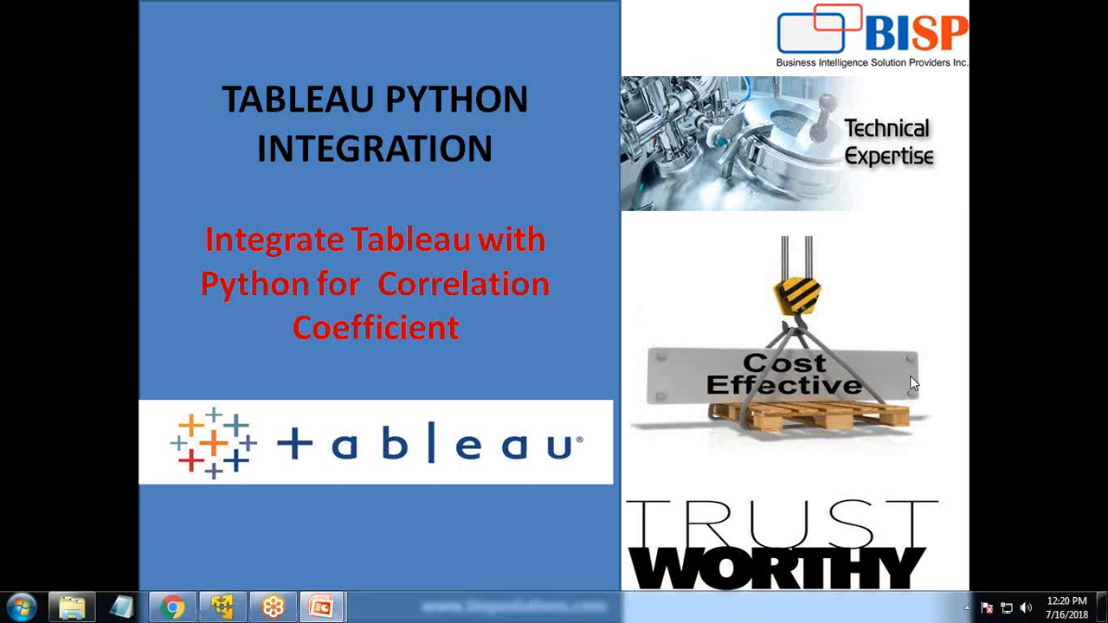
Step: Close the Tableau–Python integration title slide to reveal the Tableau start page
{"action": "left_click", "coordinate": [13, 606]}
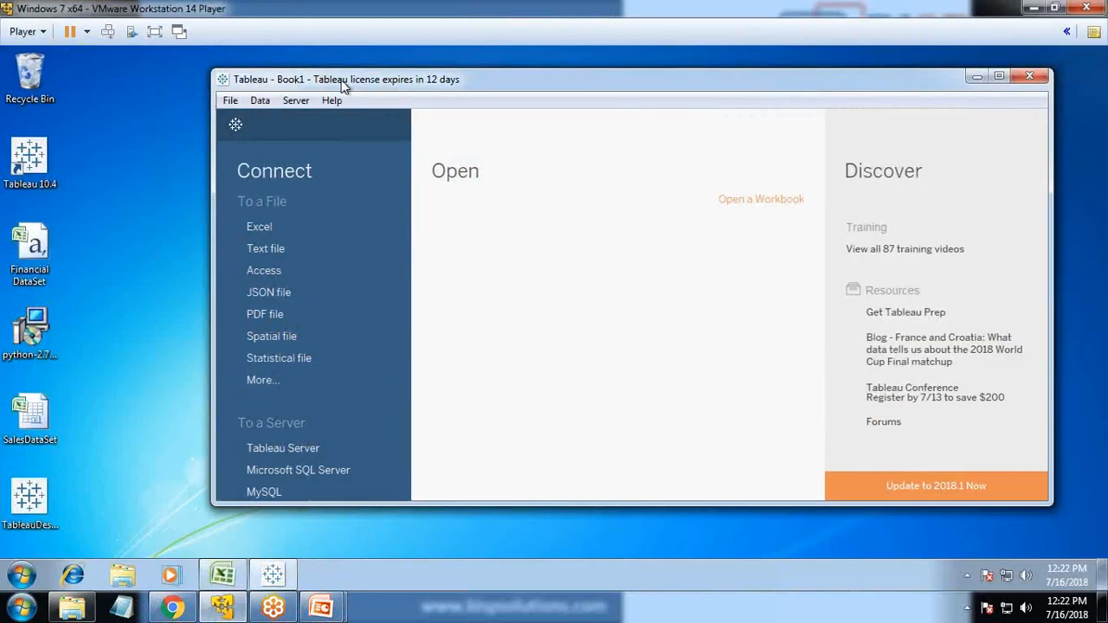
{"action": "left_click_drag", "start_coordinate": [345, 79], "coordinate": [268, 75]}
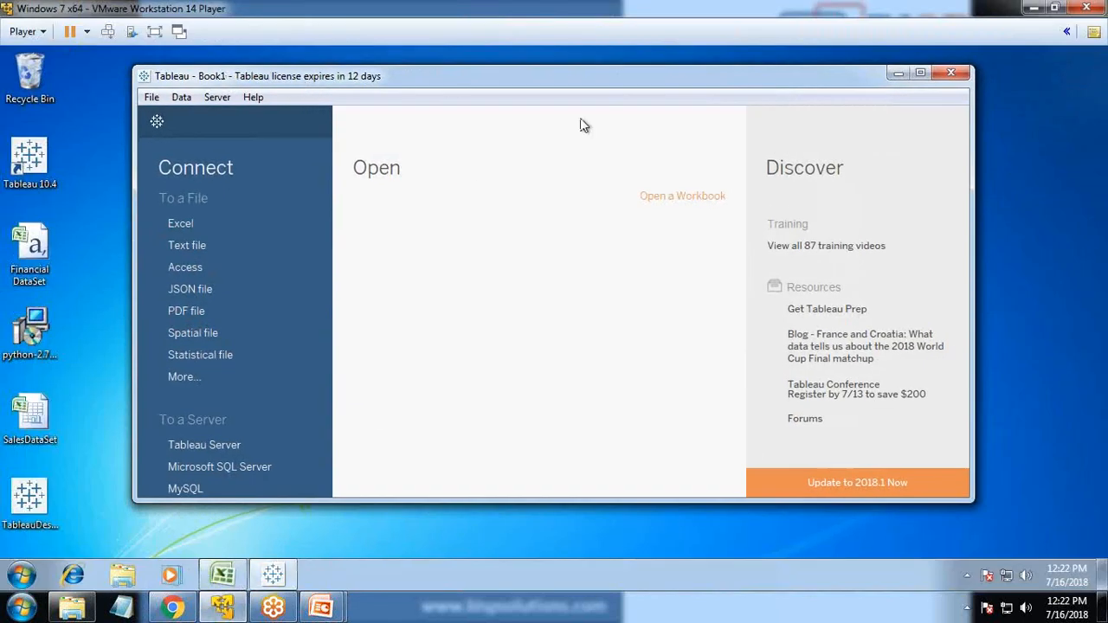
{"action": "mouse_move", "coordinate": [280, 510]}
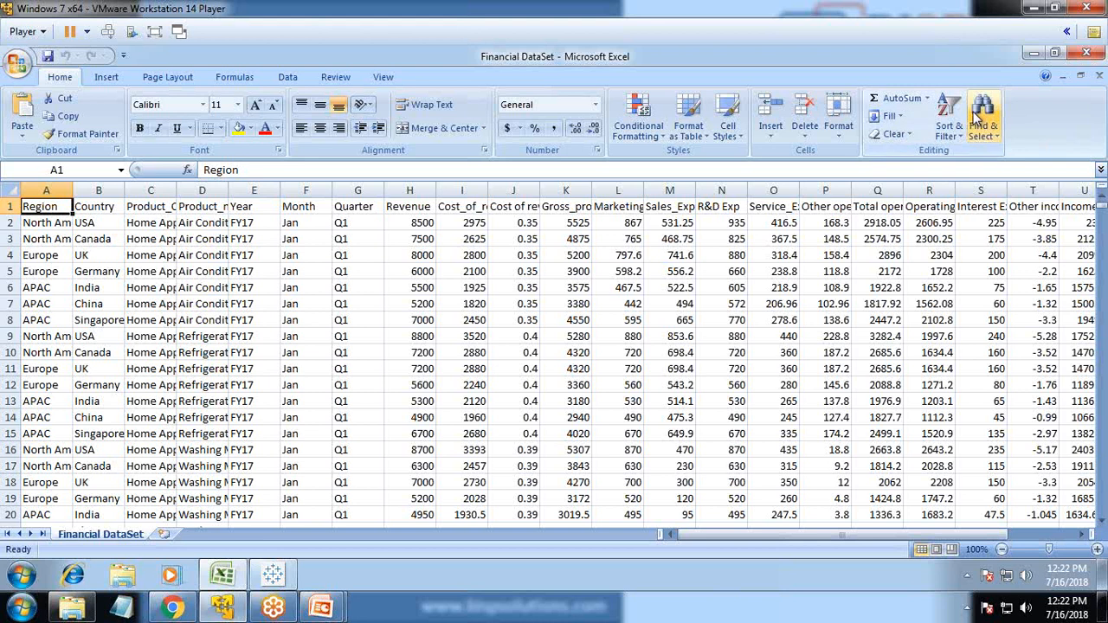
{"action": "mouse_move", "coordinate": [1078, 141]}
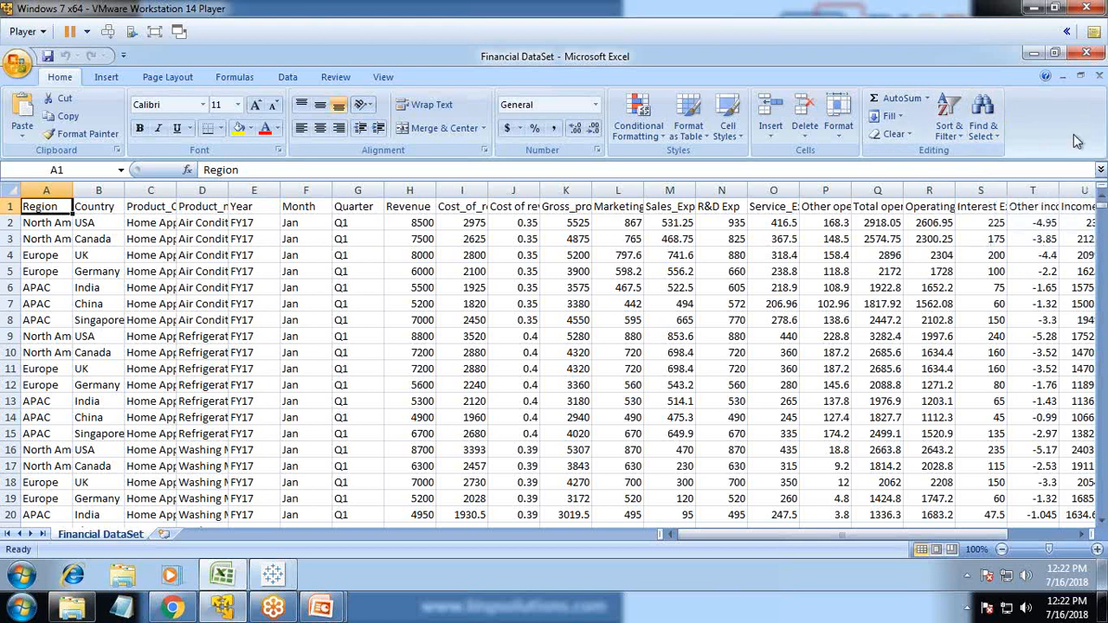
{"action": "mouse_move", "coordinate": [1051, 155]}
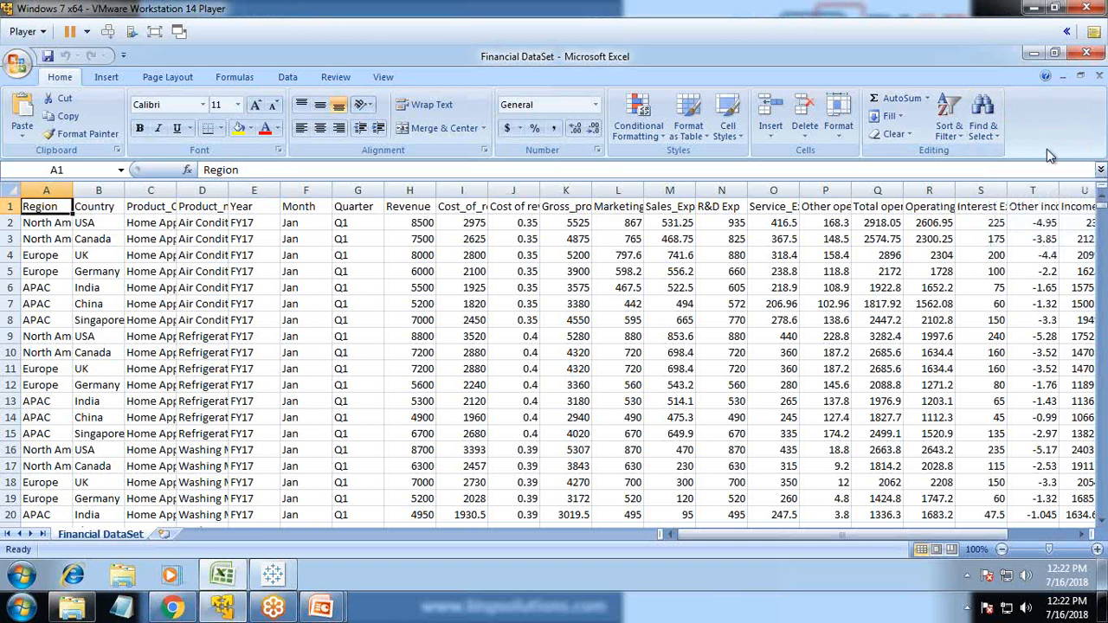
{"action": "mouse_move", "coordinate": [1028, 145]}
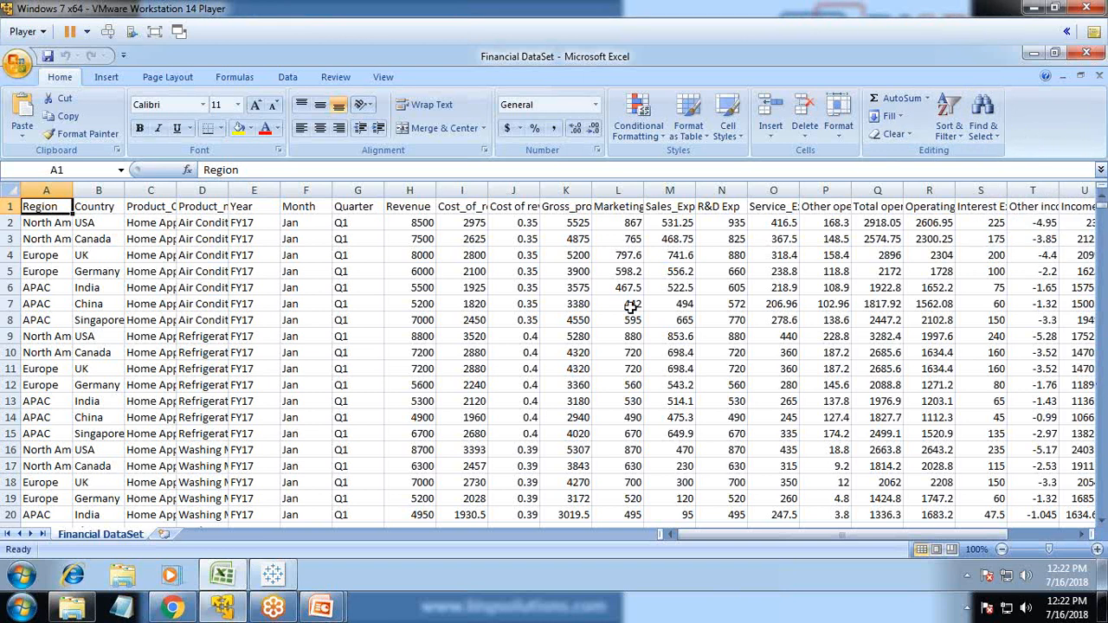
{"action": "mouse_move", "coordinate": [613, 266]}
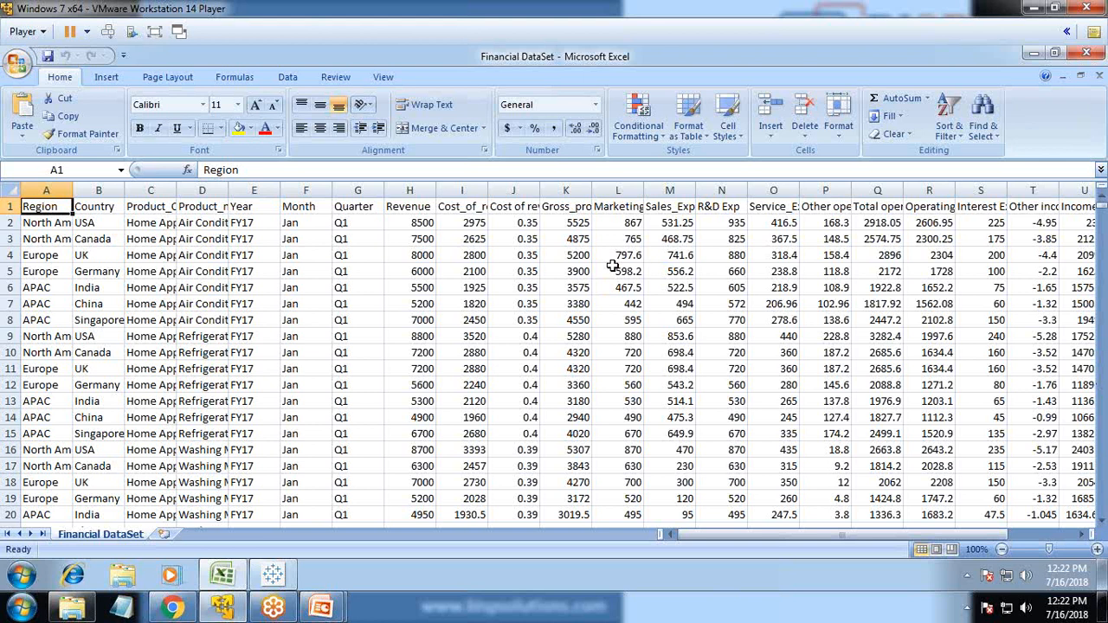
{"action": "mouse_move", "coordinate": [399, 209]}
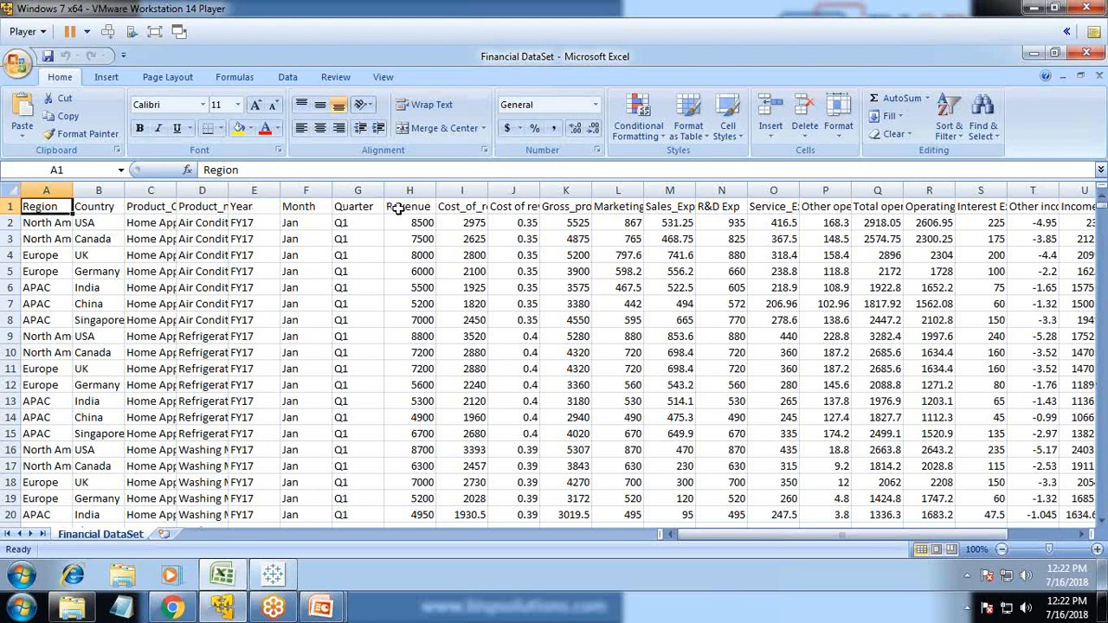
{"action": "mouse_move", "coordinate": [570, 207]}
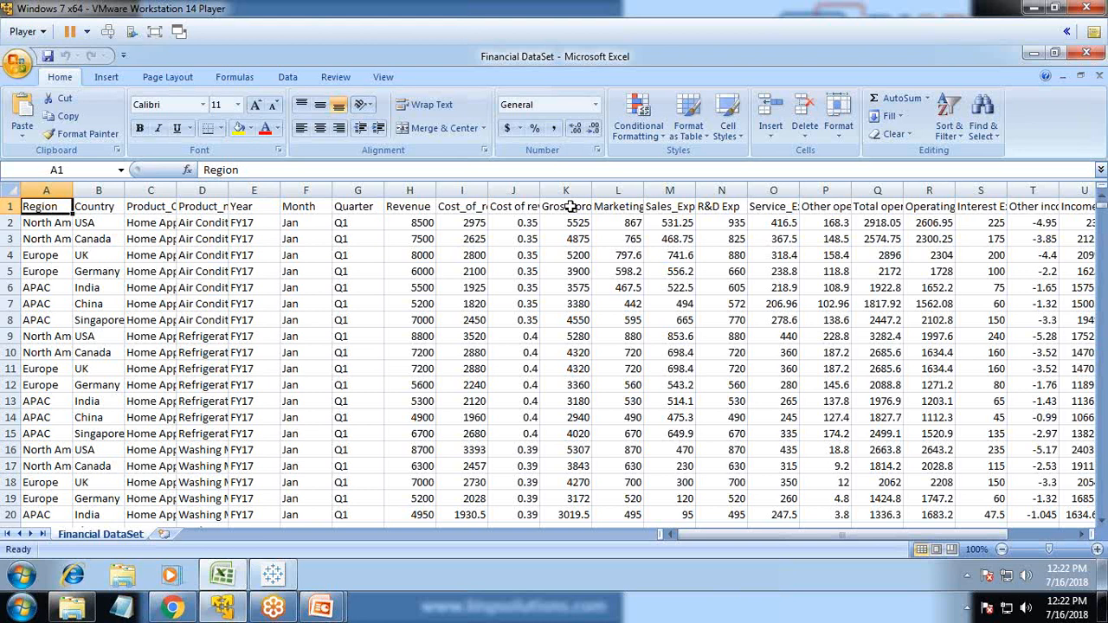
{"action": "mouse_move", "coordinate": [544, 201]}
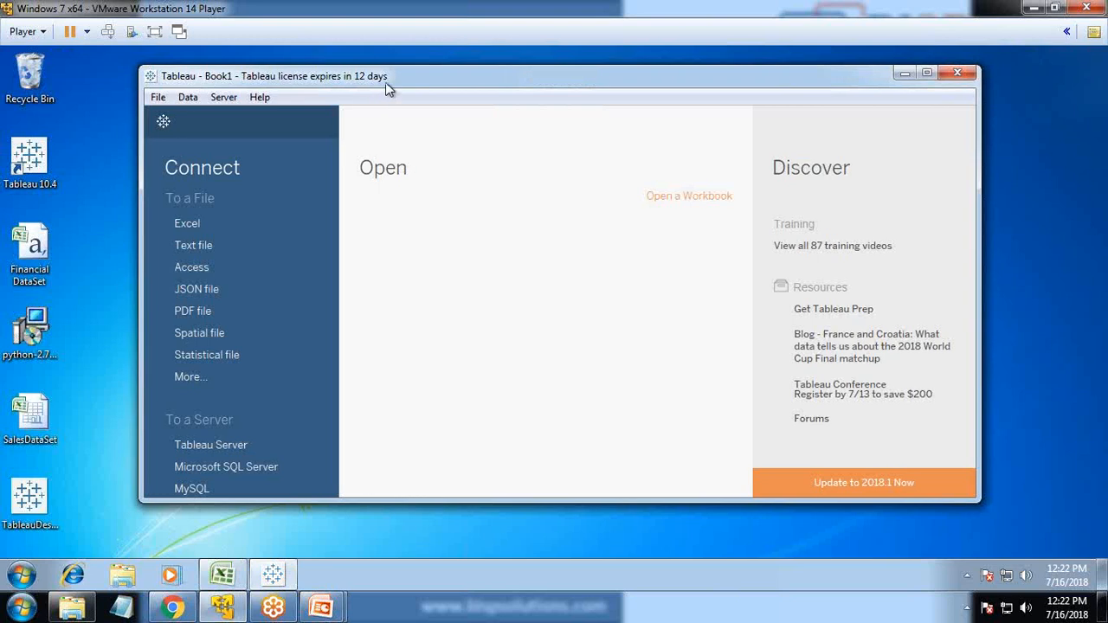
Step: Nudge the Tableau window right and open Windows Explorer at Computer
{"action": "left_click_drag", "start_coordinate": [388, 76], "coordinate": [376, 76]}
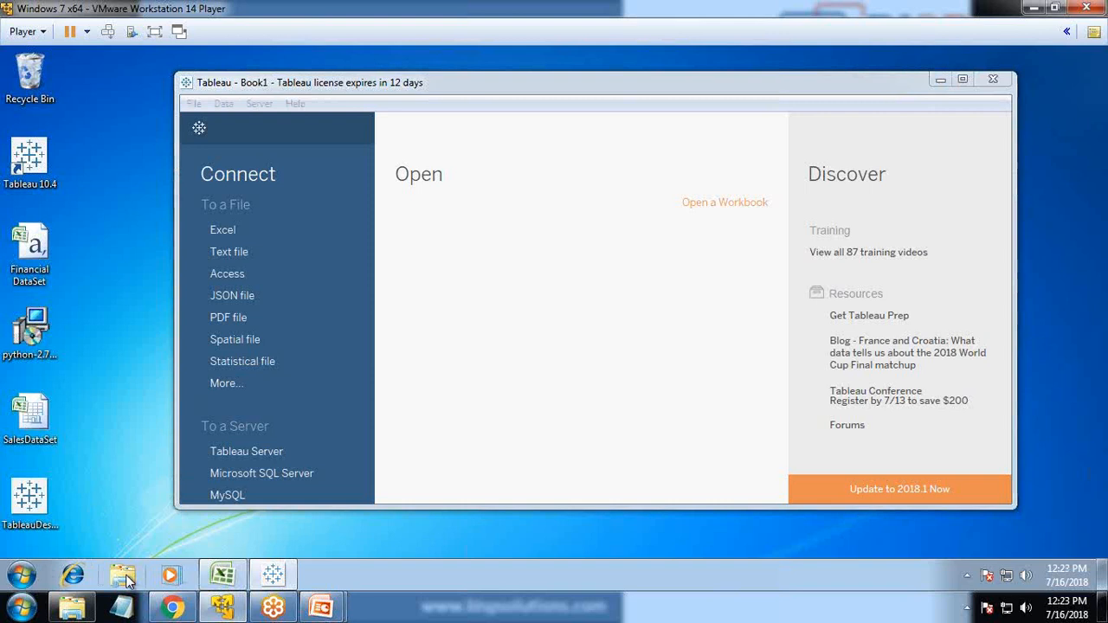
{"action": "left_click", "coordinate": [122, 574]}
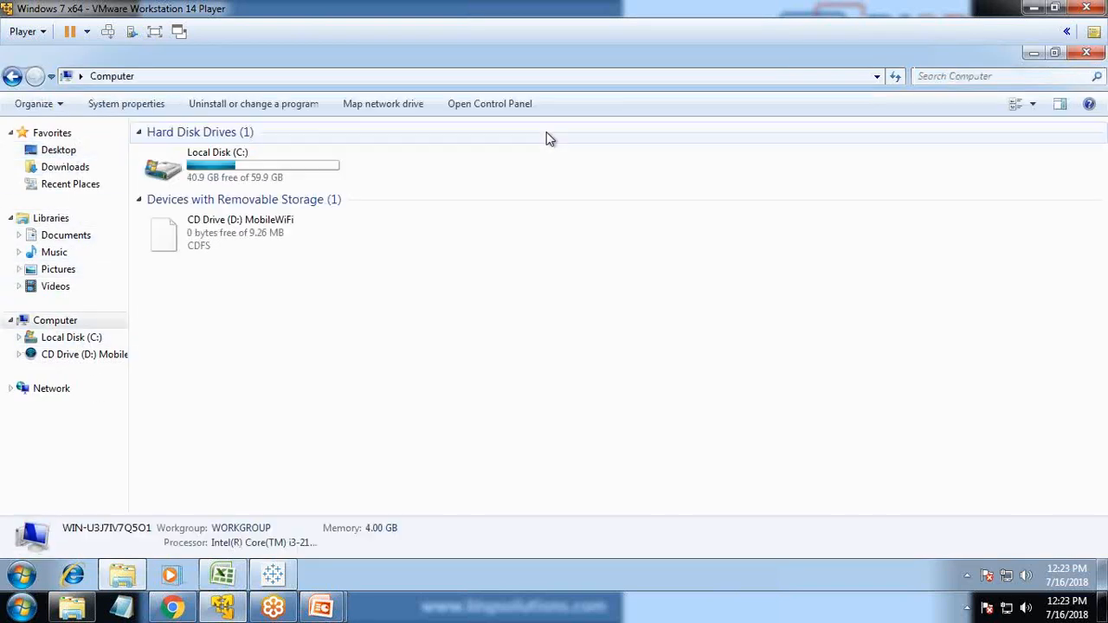
Step: Run the tabpy_server startup batch file under C:\Python27\Lib to launch TabPy
{"action": "double_click", "coordinate": [217, 165]}
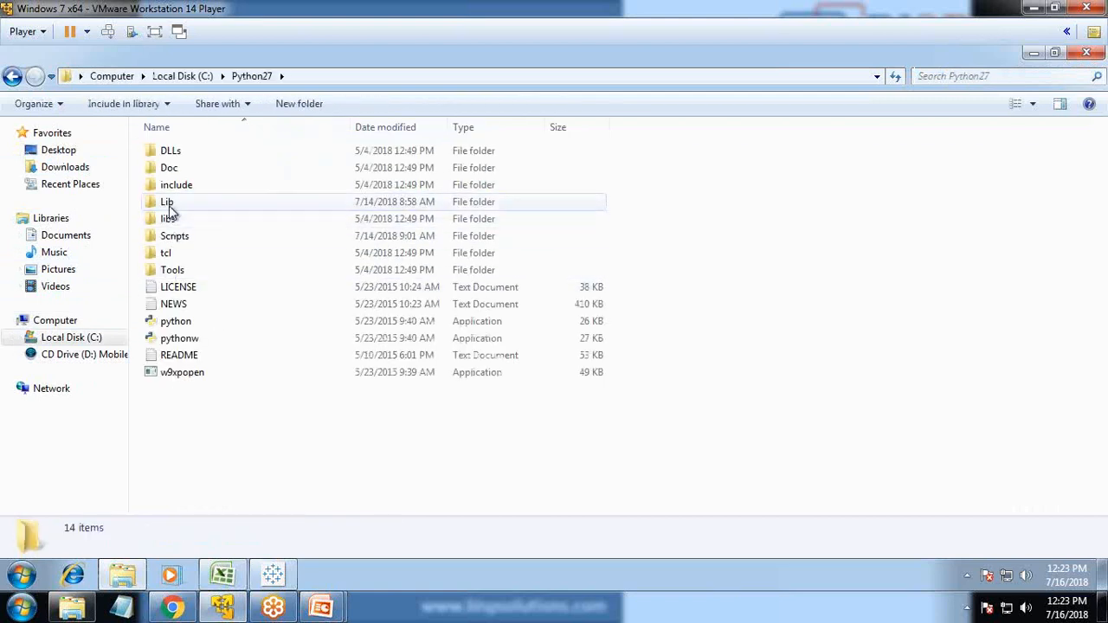
{"action": "double_click", "coordinate": [166, 201]}
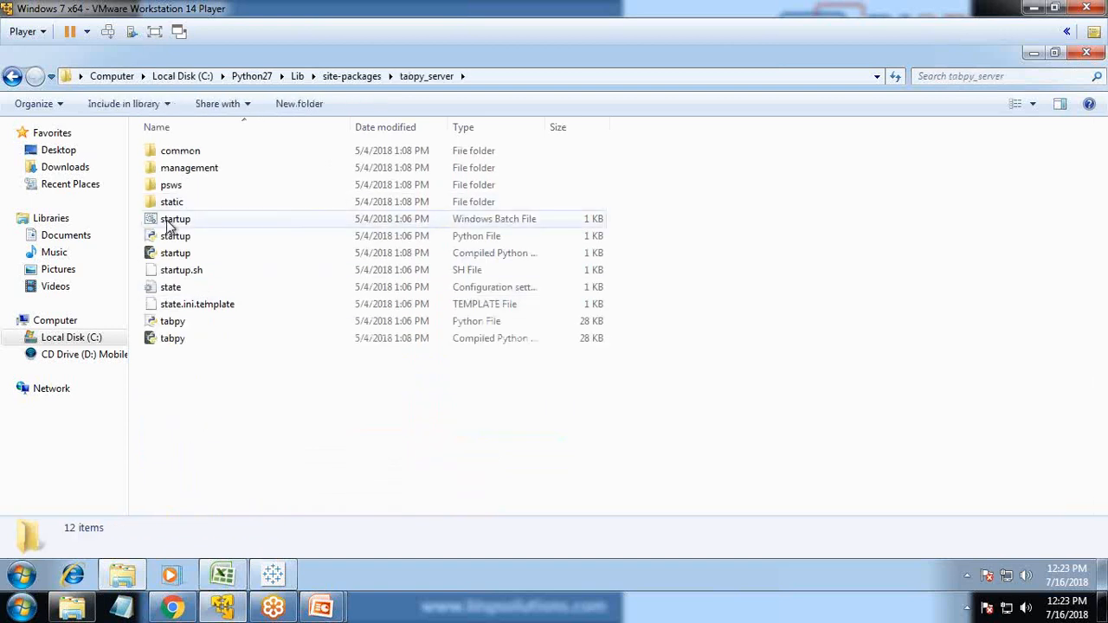
{"action": "right_click", "coordinate": [175, 218]}
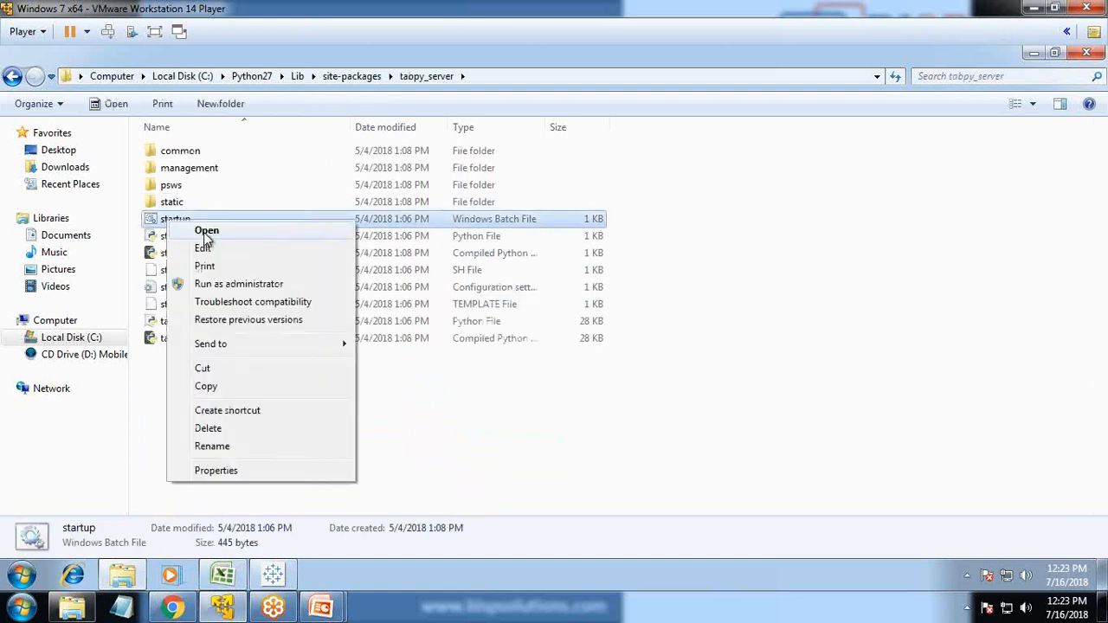
{"action": "left_click", "coordinate": [207, 230]}
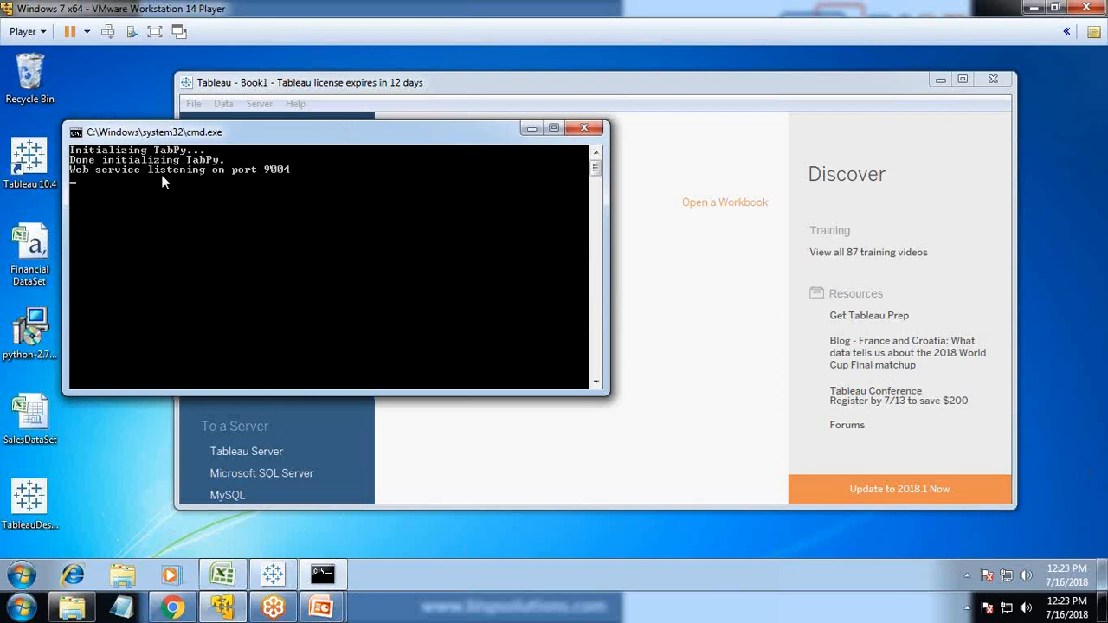
{"action": "mouse_move", "coordinate": [329, 93]}
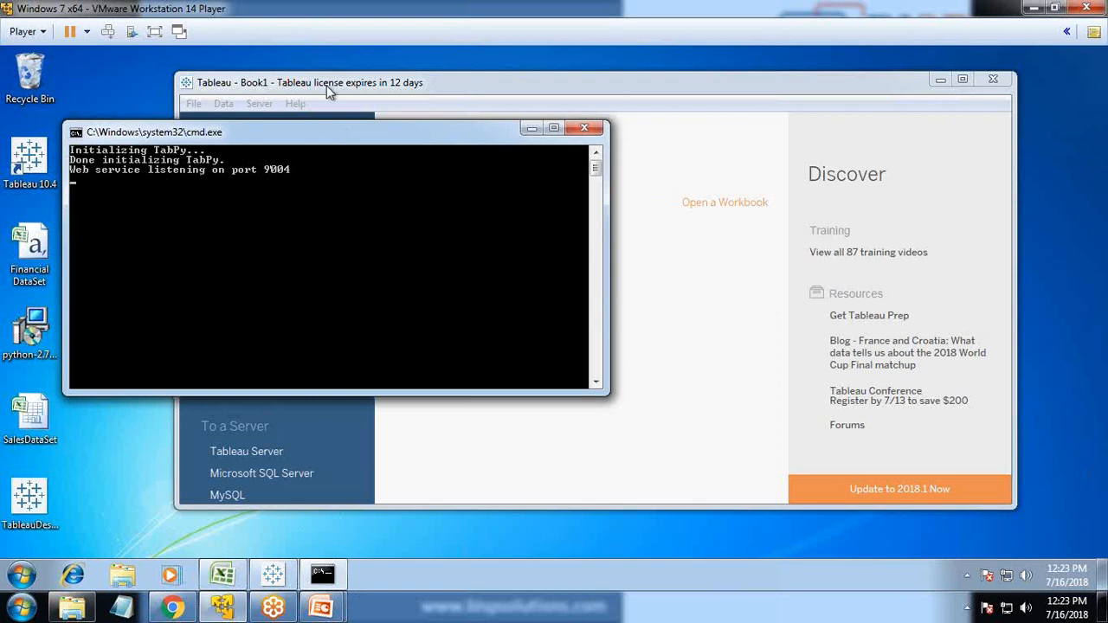
{"action": "mouse_move", "coordinate": [519, 139]}
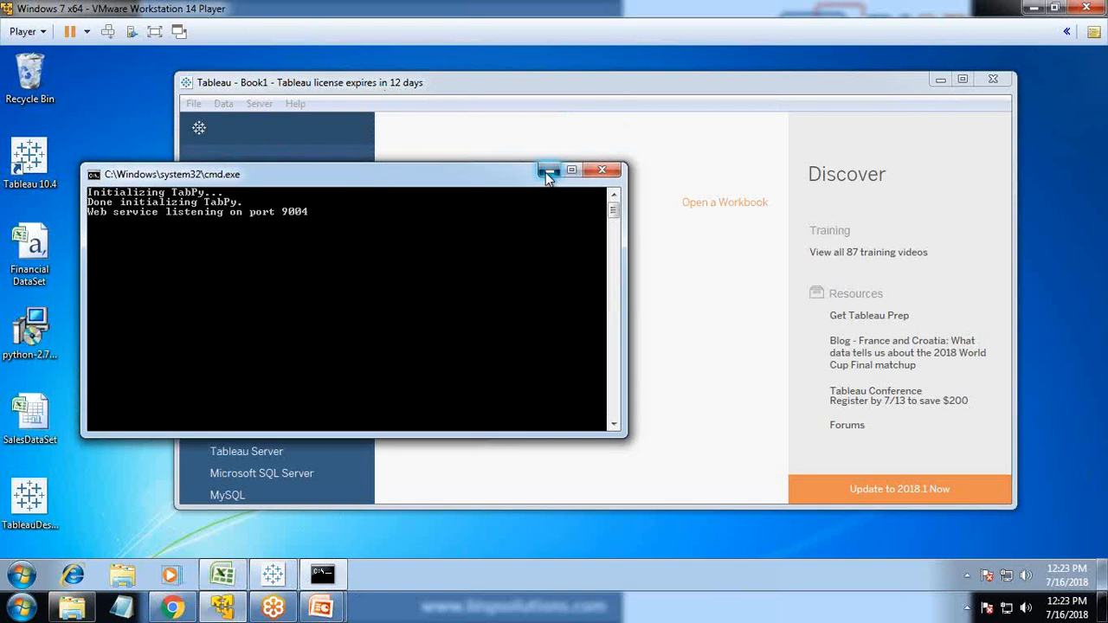
Step: Minimize the TabPy console and select the Financial DataSet file on the desktop
{"action": "left_click", "coordinate": [549, 169]}
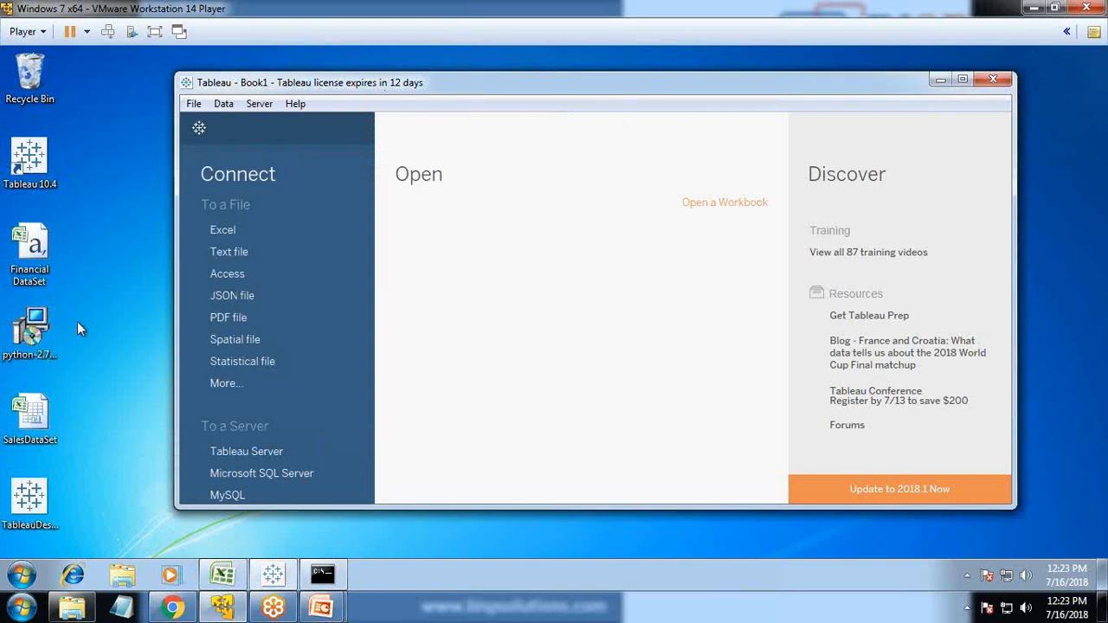
{"action": "left_click", "coordinate": [29, 247]}
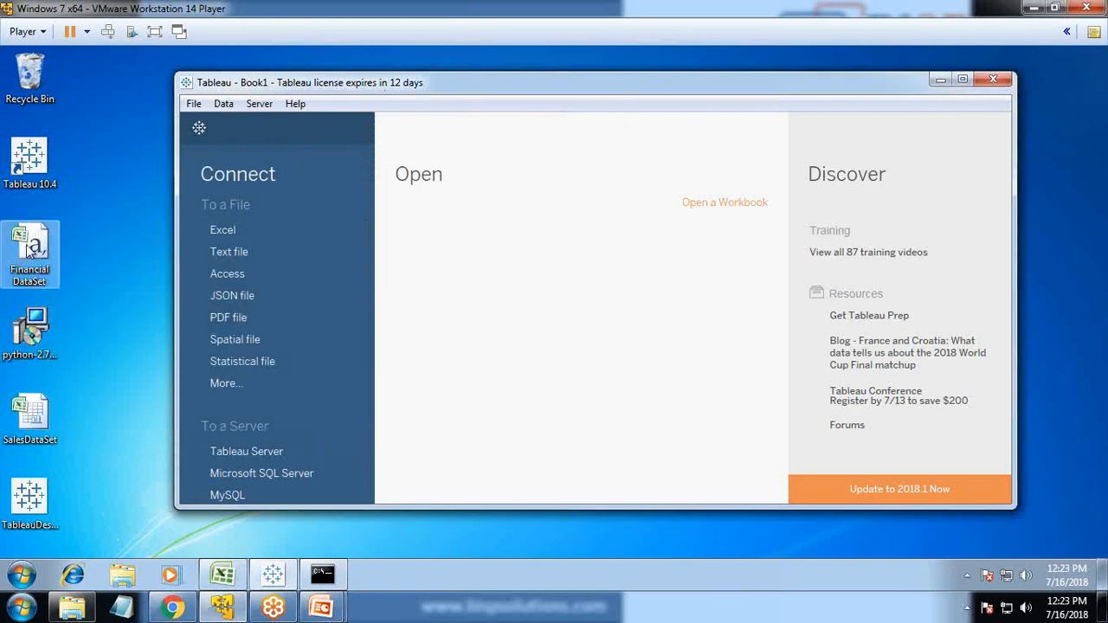
Step: Drag Financial DataSet into Tableau, maximize the window, and open Sheet 1
{"action": "left_click_drag", "start_coordinate": [29, 251], "coordinate": [485, 252]}
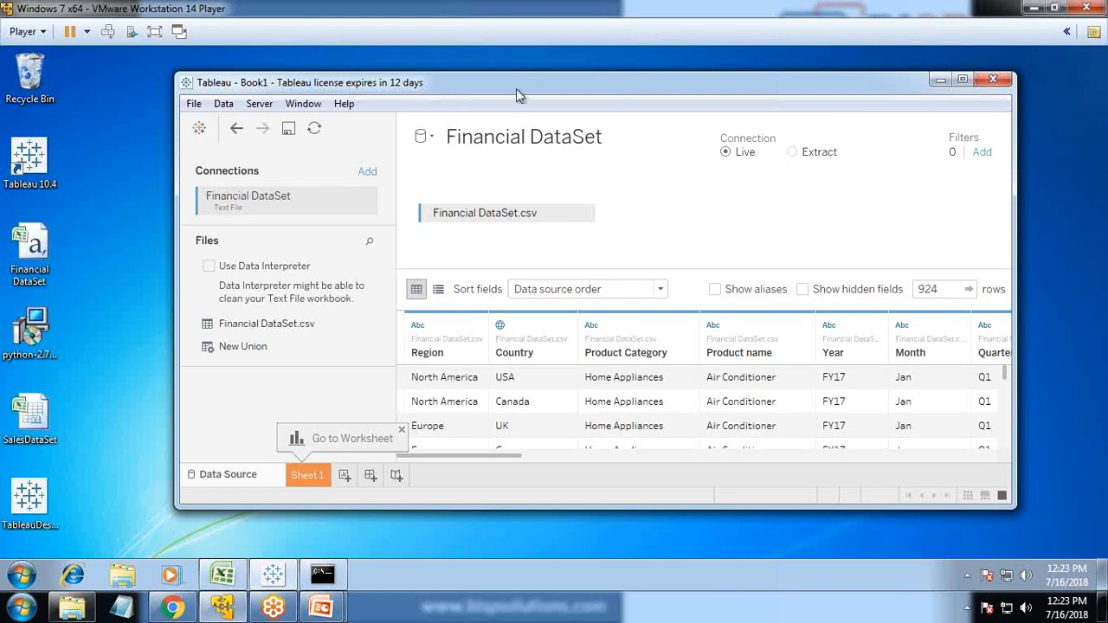
{"action": "left_click", "coordinate": [962, 78]}
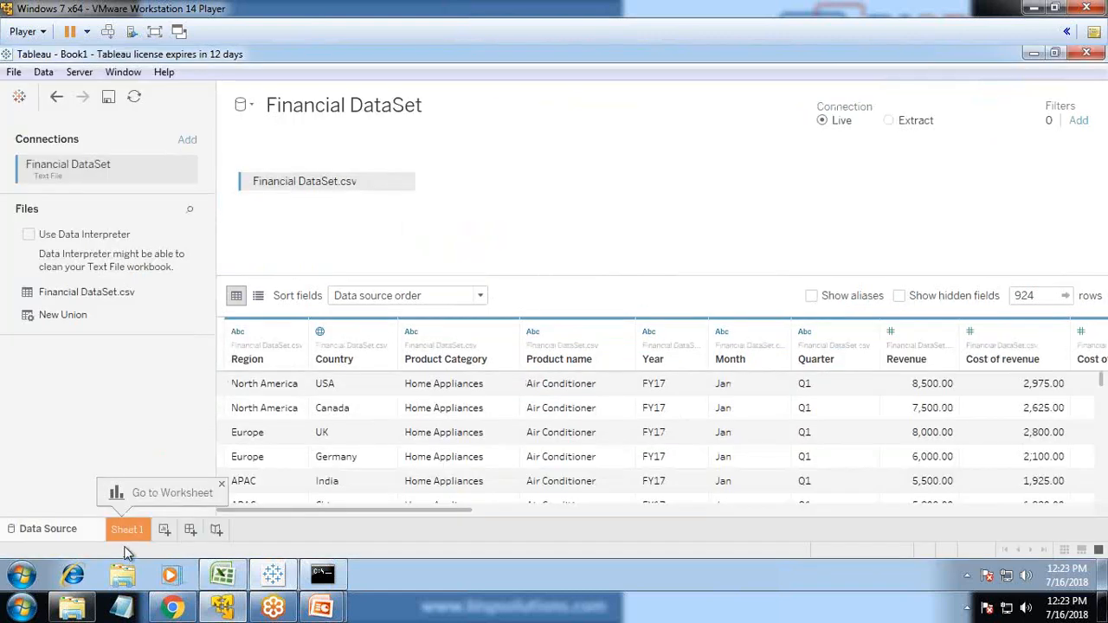
{"action": "left_click", "coordinate": [128, 529]}
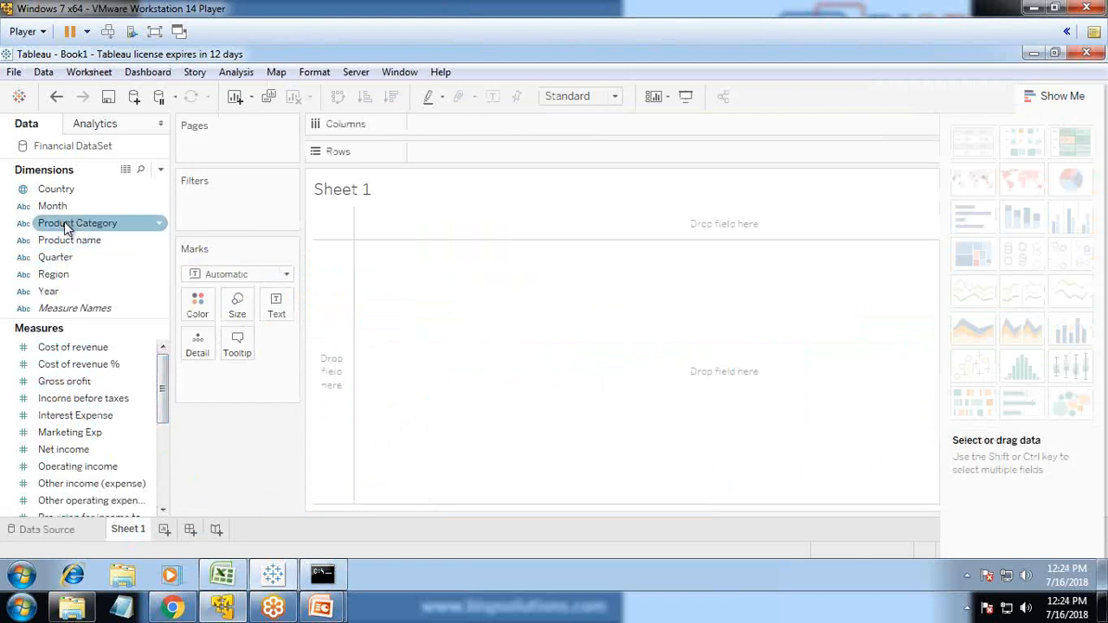
Step: Place Product Category and Revenue on Columns, Region and Gross profit on Rows
{"action": "left_click_drag", "start_coordinate": [77, 222], "coordinate": [454, 129]}
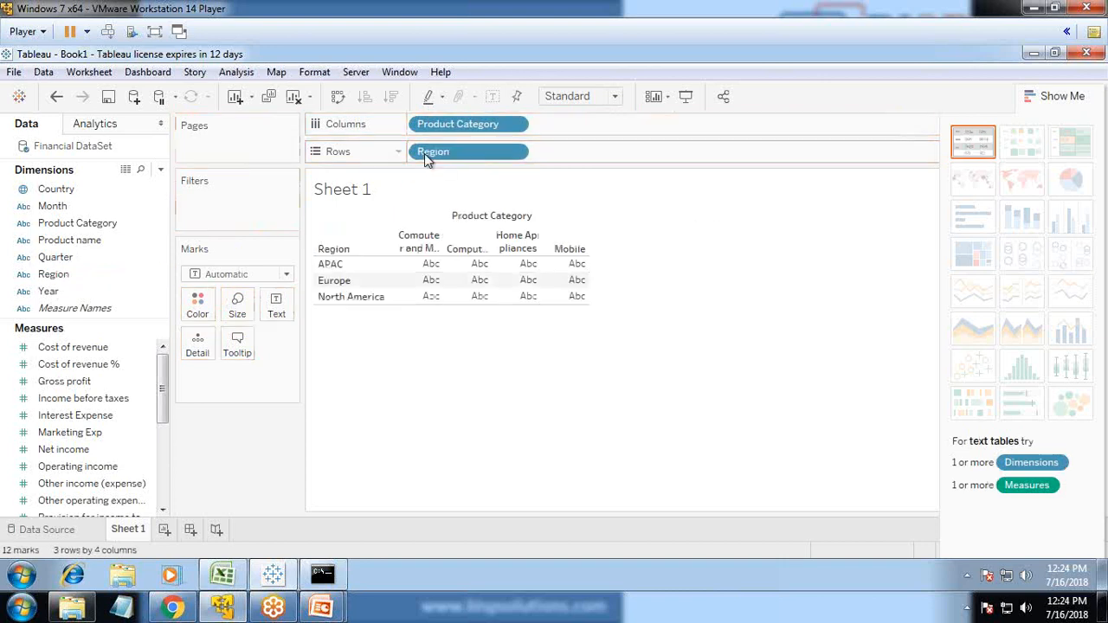
{"action": "left_click", "coordinate": [75, 414]}
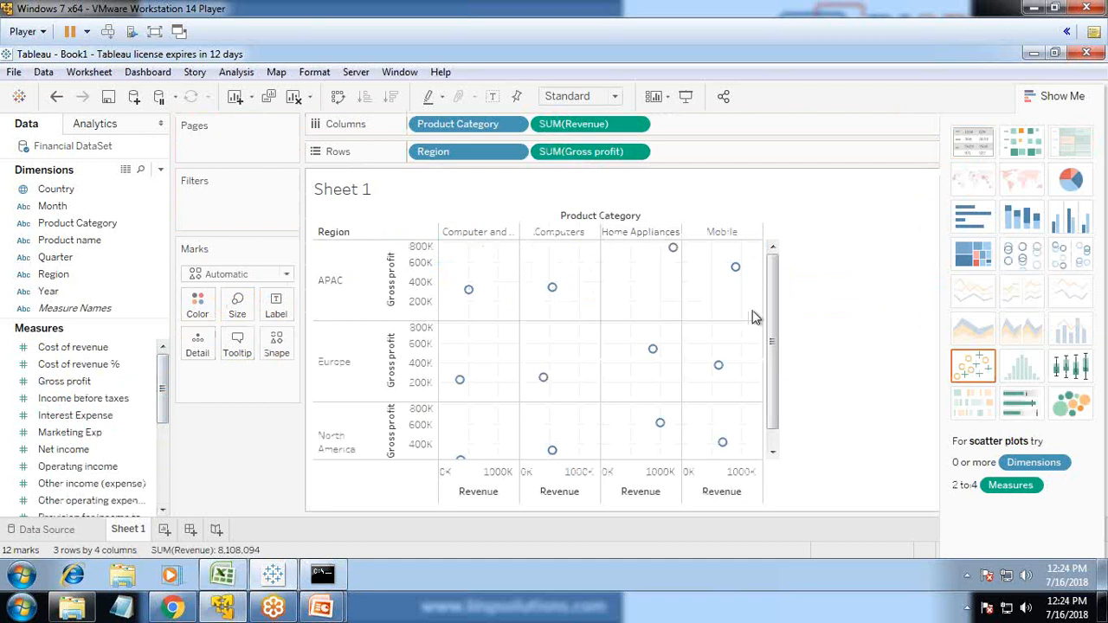
{"action": "mouse_move", "coordinate": [468, 290]}
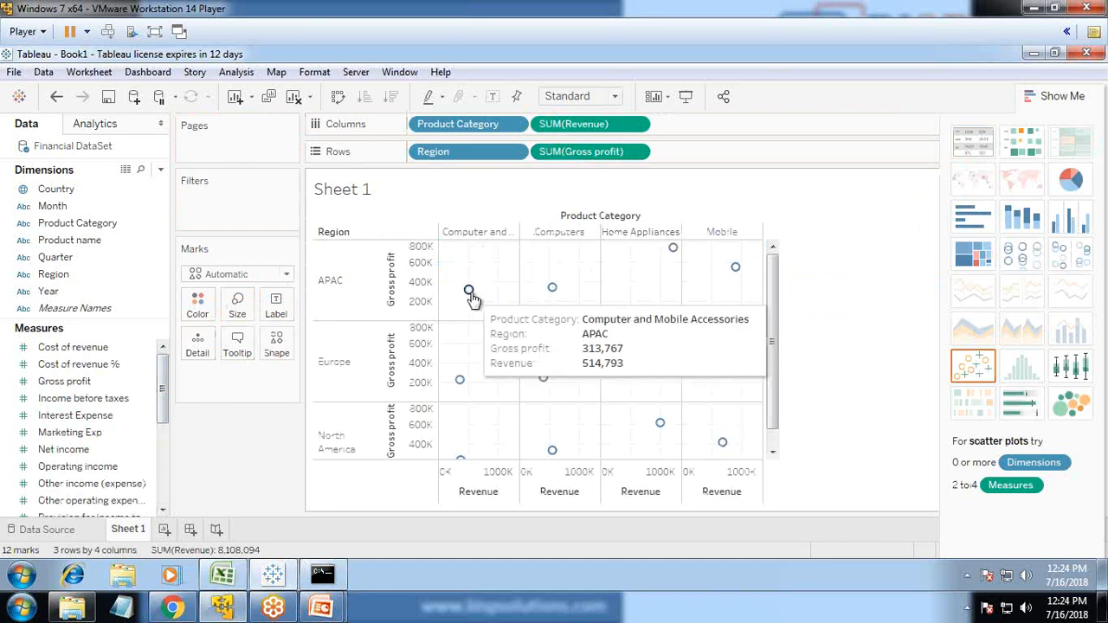
{"action": "mouse_move", "coordinate": [553, 289]}
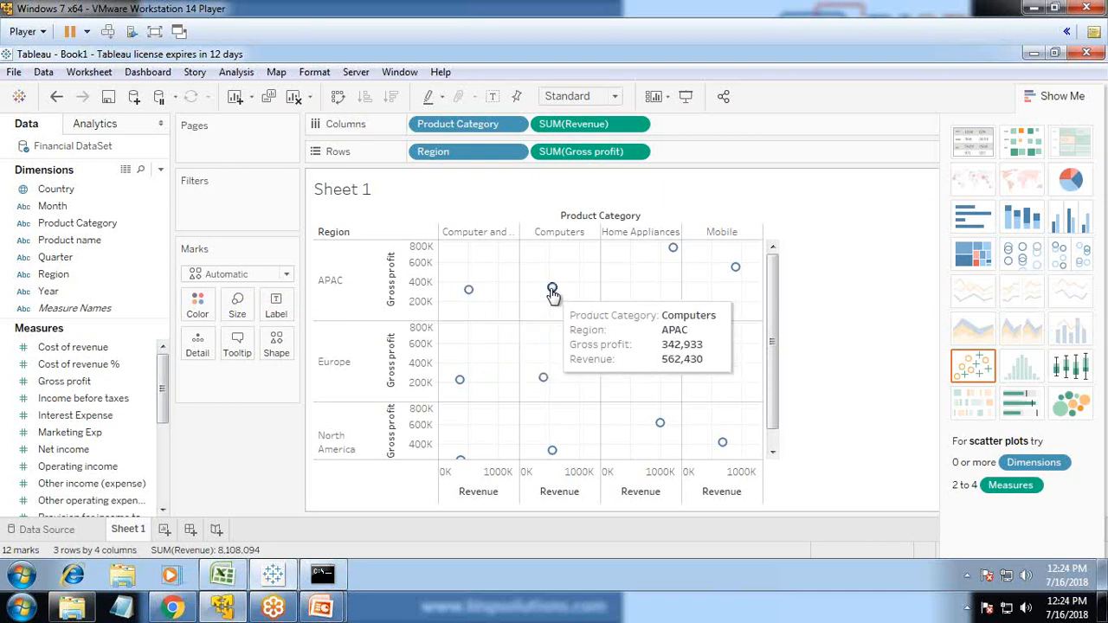
{"action": "mouse_move", "coordinate": [673, 249]}
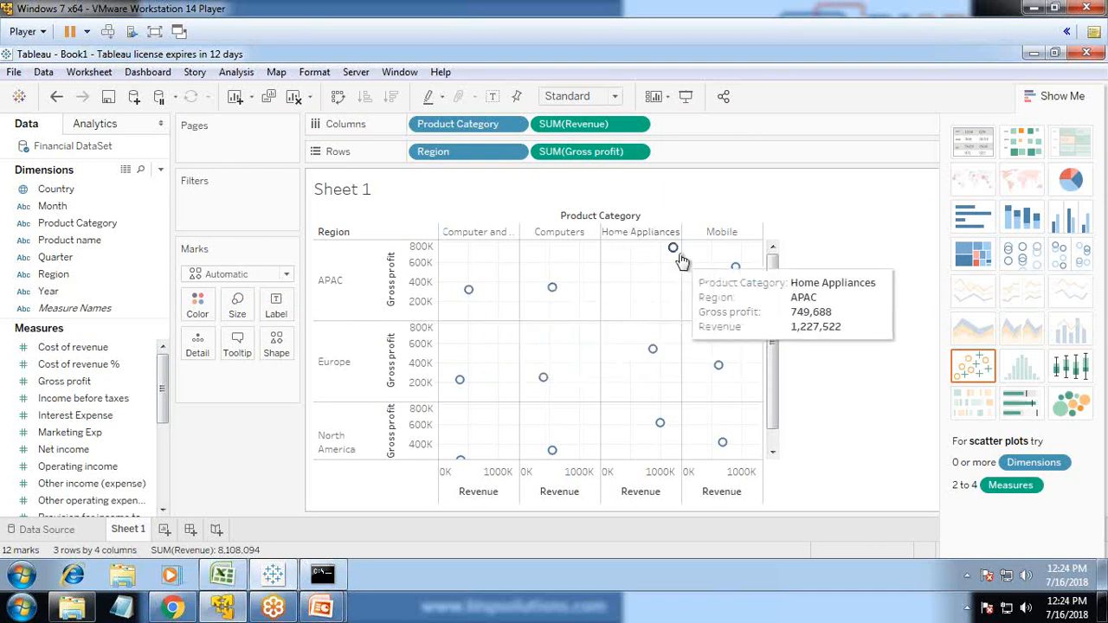
{"action": "mouse_move", "coordinate": [553, 287]}
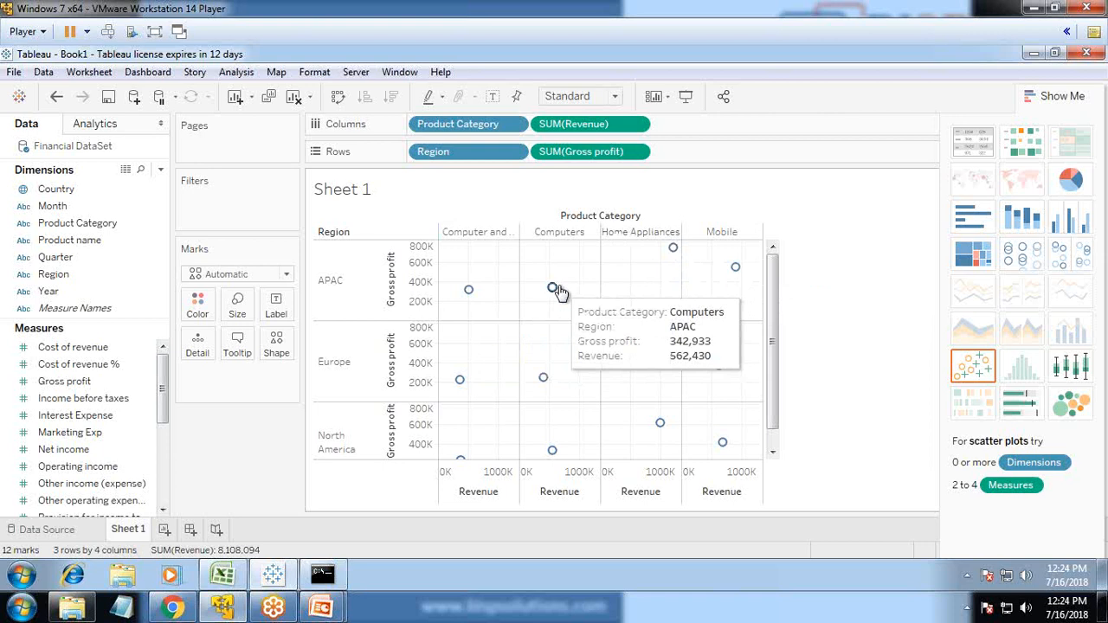
{"action": "mouse_move", "coordinate": [1089, 404]}
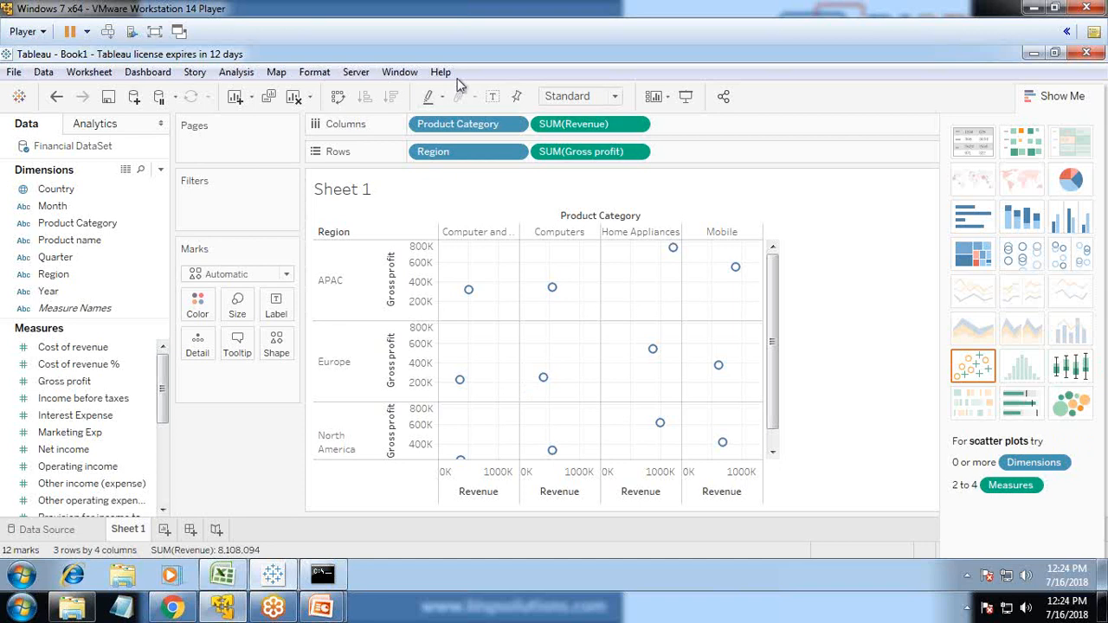
Step: Set the external service connection to localhost port 9004, test it, and save
{"action": "left_click", "coordinate": [440, 72]}
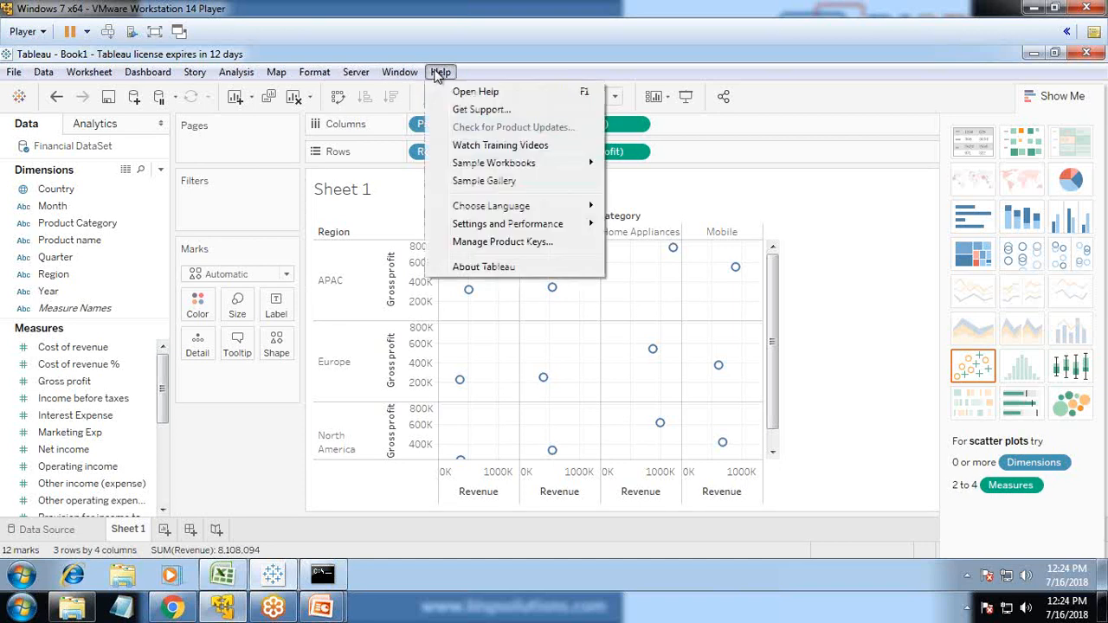
{"action": "mouse_move", "coordinate": [508, 223]}
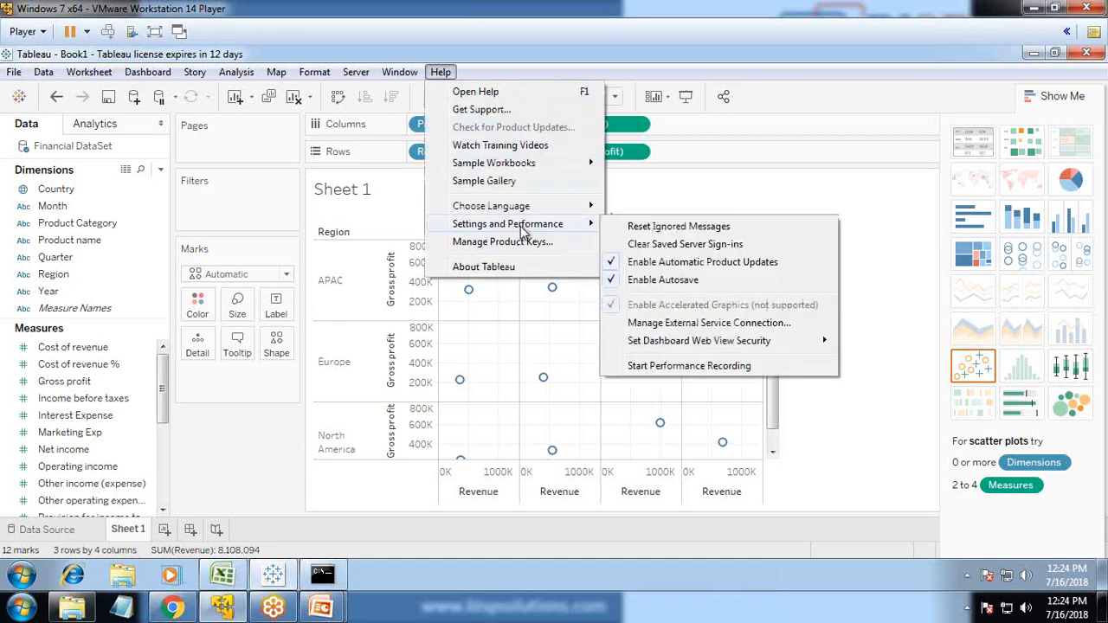
{"action": "mouse_move", "coordinate": [672, 322]}
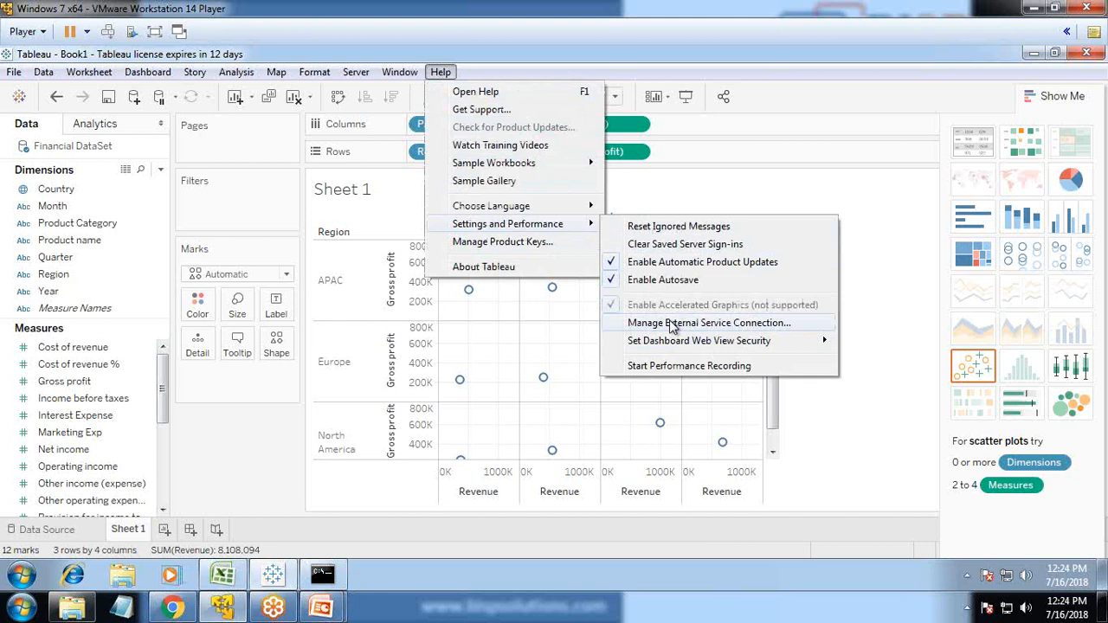
{"action": "left_click", "coordinate": [709, 322]}
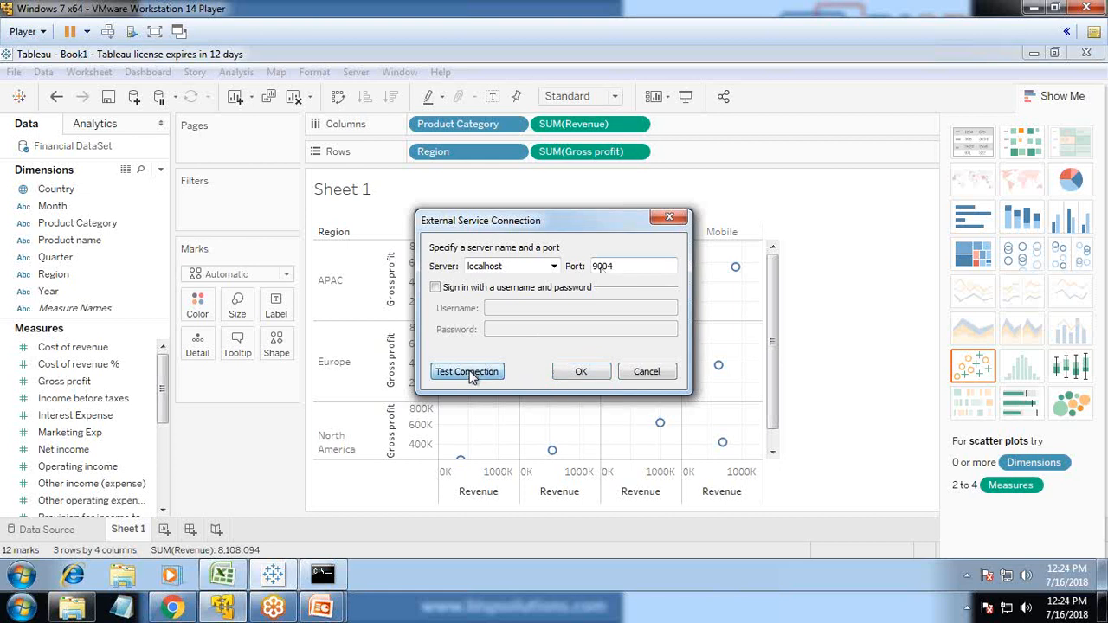
{"action": "left_click", "coordinate": [467, 372]}
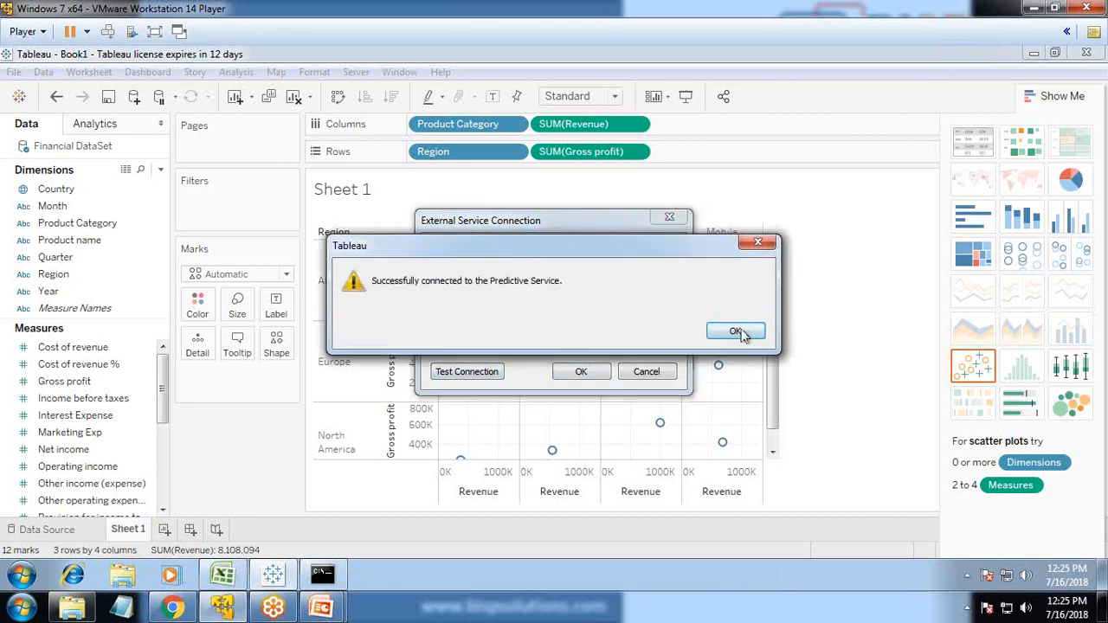
{"action": "left_click", "coordinate": [735, 332]}
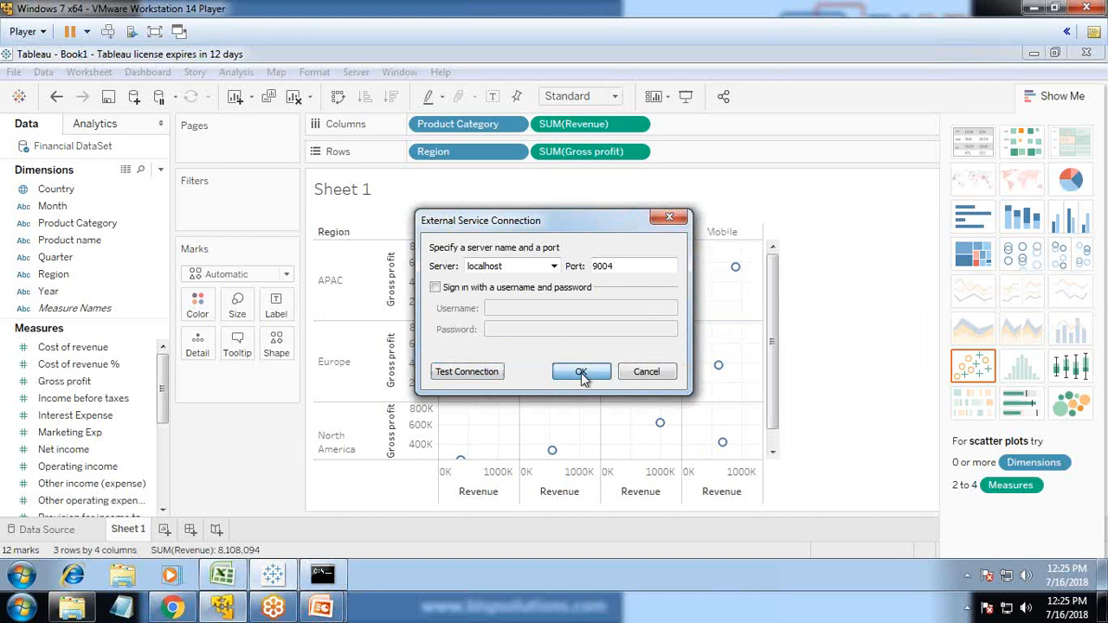
{"action": "left_click", "coordinate": [581, 372]}
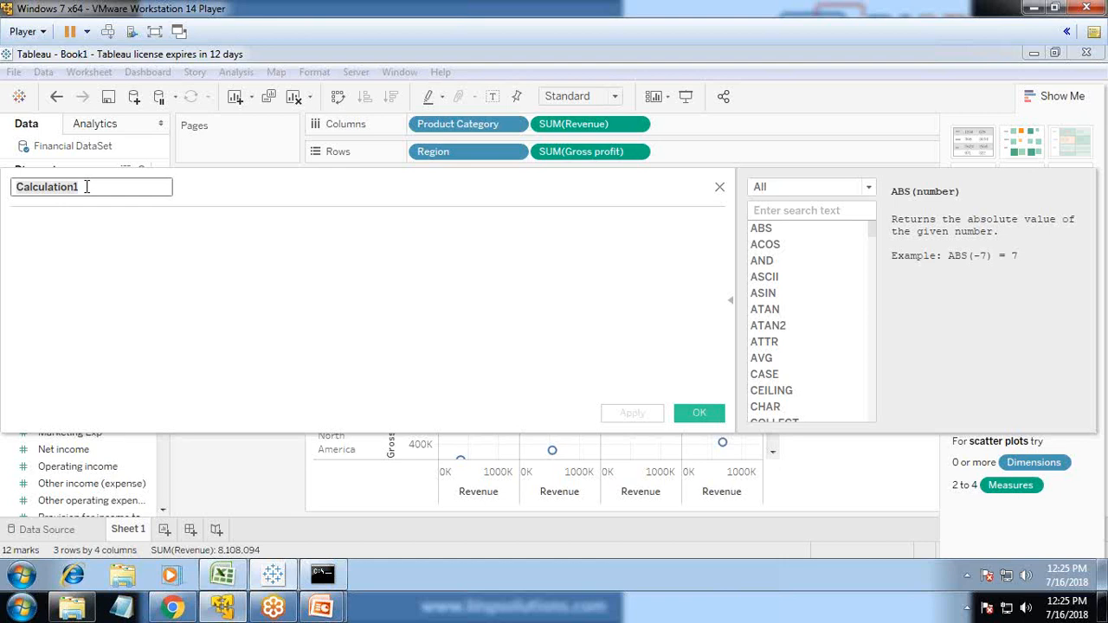
Step: Name the calculated field 'Correlation Coefficient' and begin its formula with SCRIPT_REAL()
{"action": "left_click", "coordinate": [91, 187]}
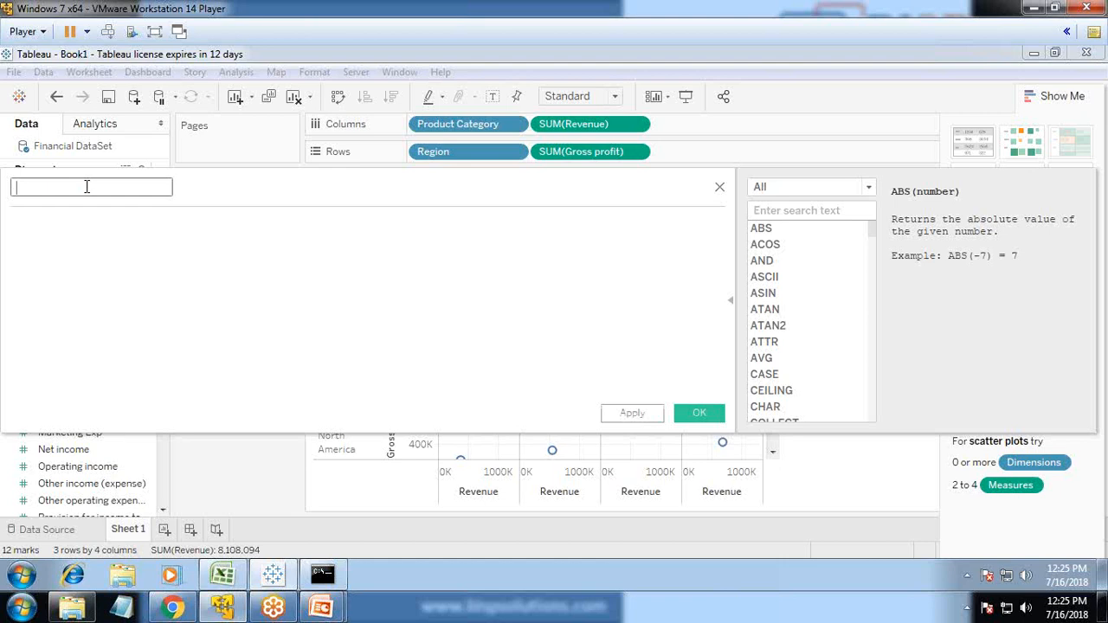
{"action": "type", "text": "Correlation Coeffici"}
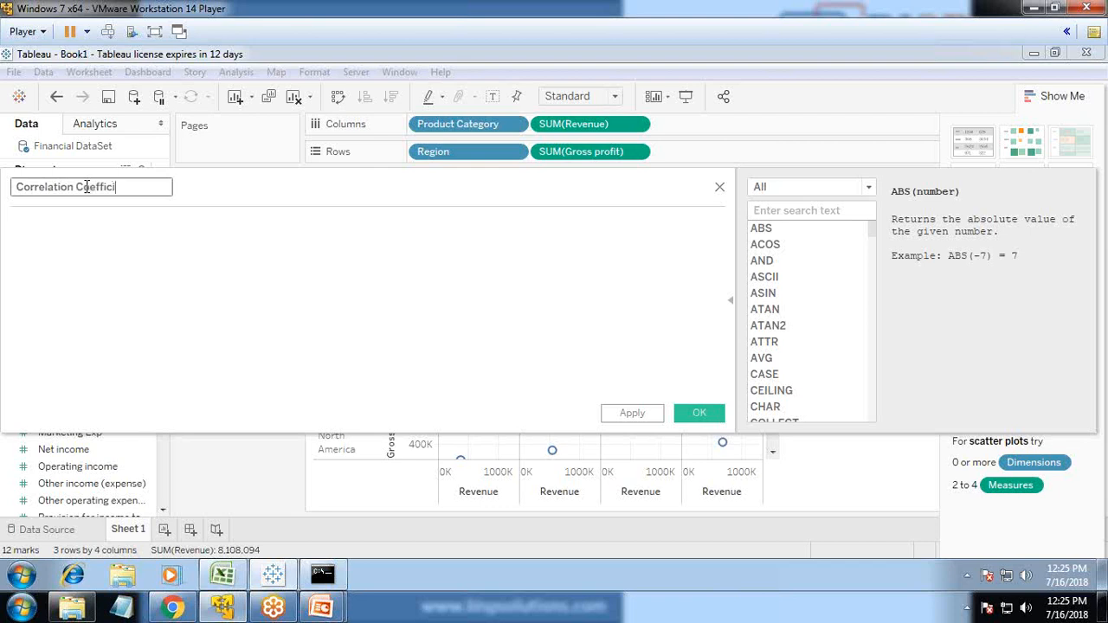
{"action": "type", "text": "ent"}
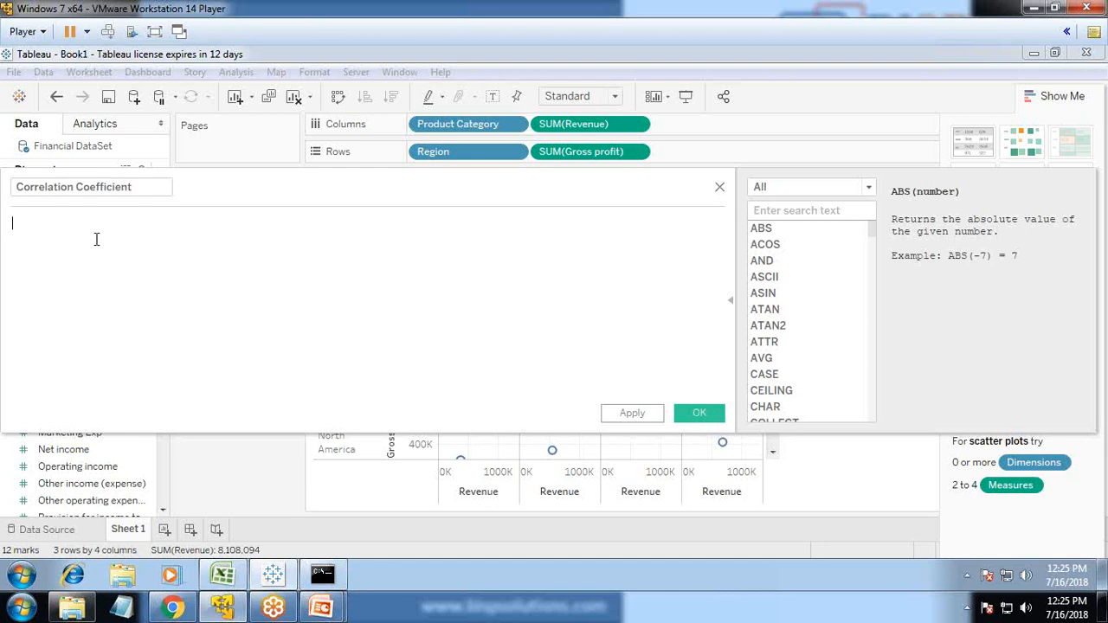
{"action": "type", "text": "SCRIPT_REAL("}
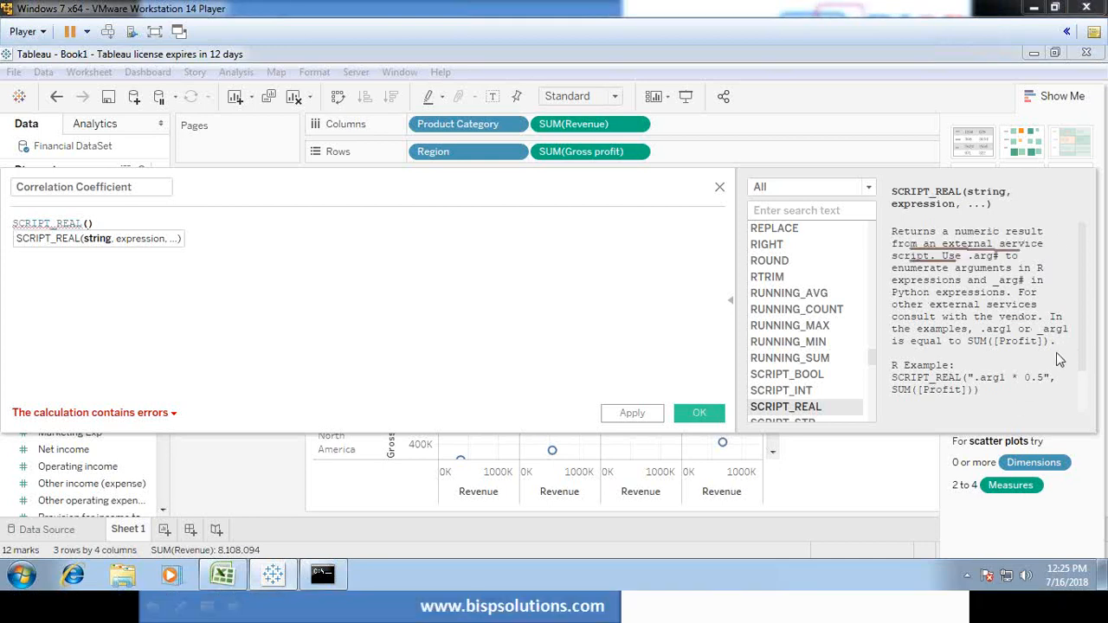
{"action": "mouse_move", "coordinate": [1061, 303]}
{"action": "type", "text": "'"}
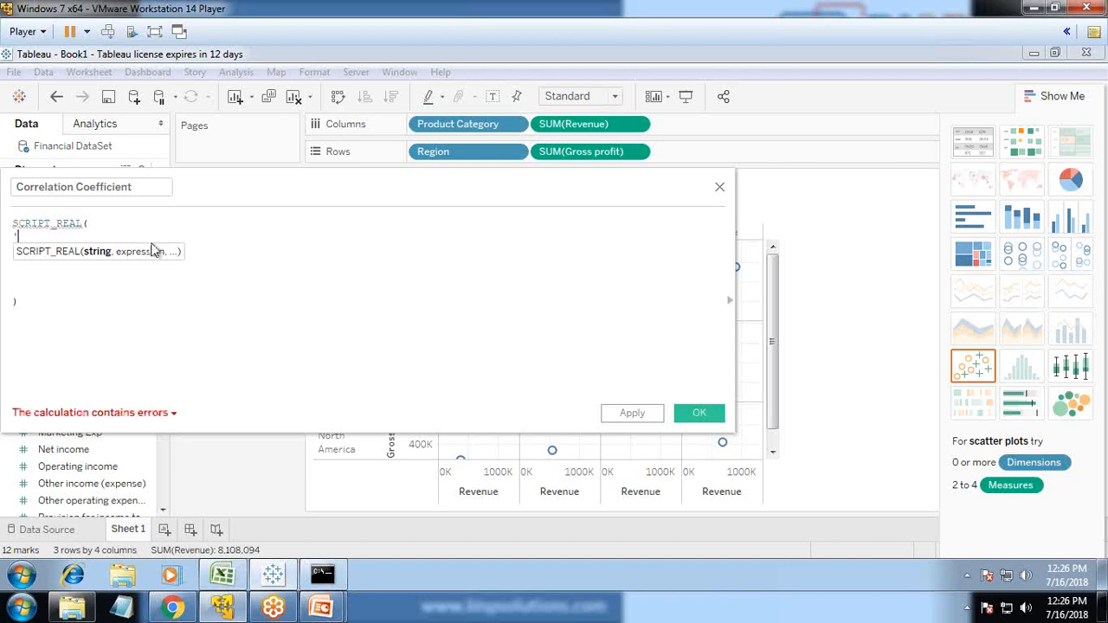
Step: Write the script importing numpy as np and returning np.corrcoef(_arg1,arg2)[0,1]
{"action": "type", "text": "impor"}
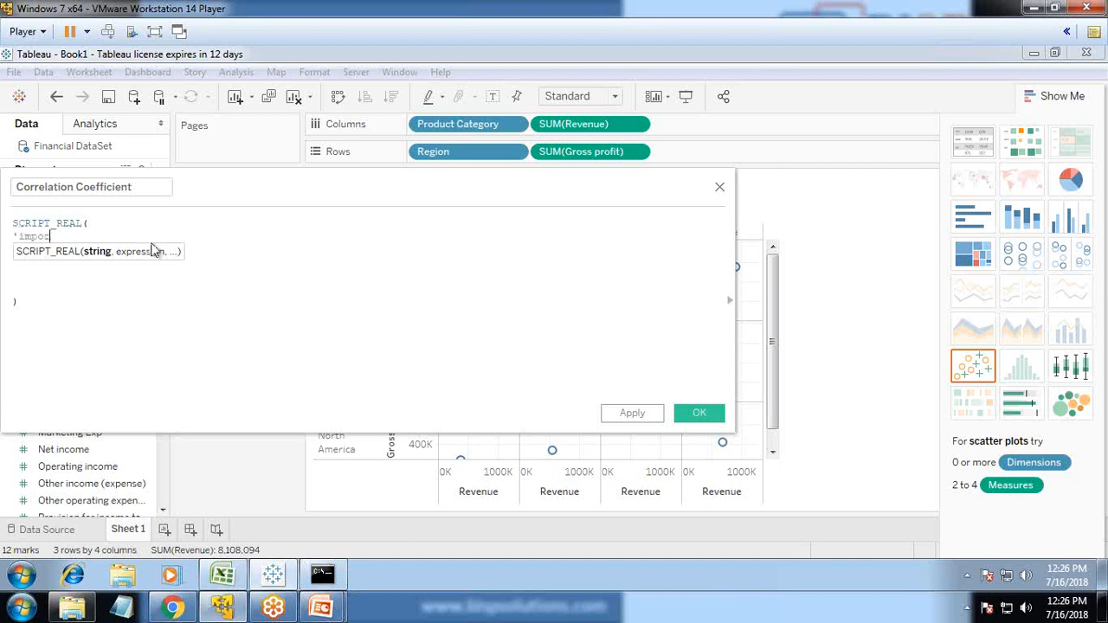
{"action": "type", "text": "import numpy"}
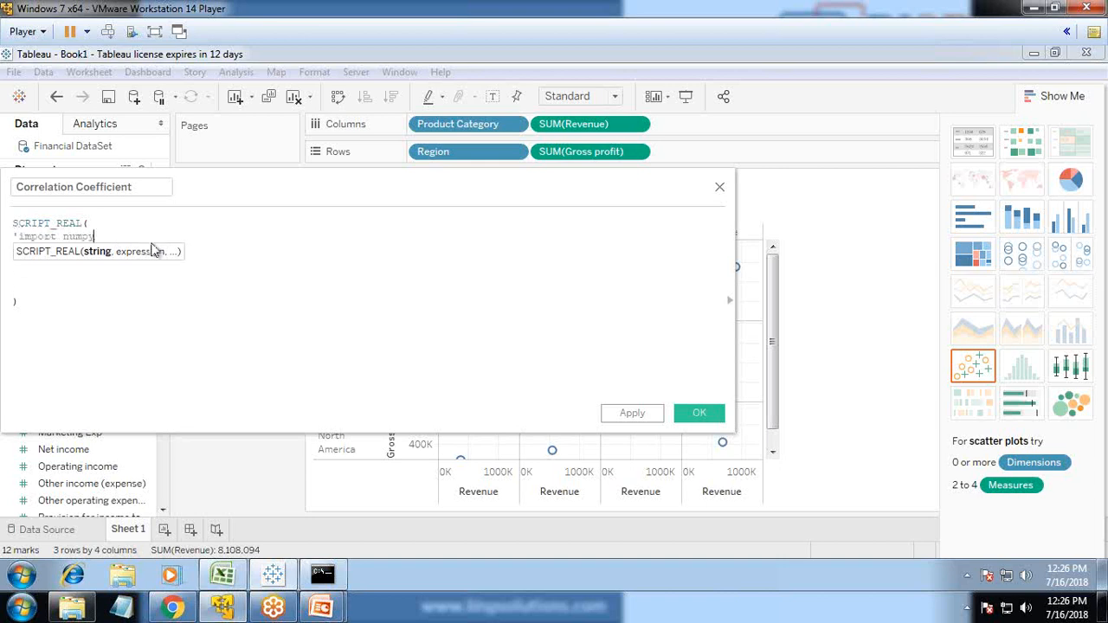
{"action": "type", "text": "as np"}
{"action": "type", "text": "return np."}
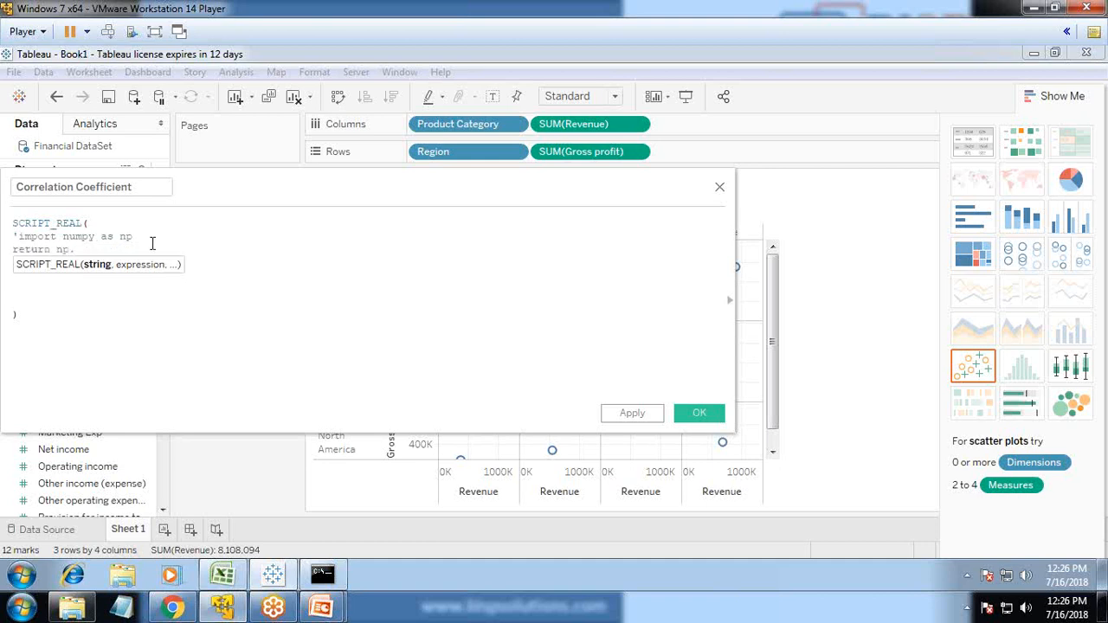
{"action": "type", "text": "corrcoe"}
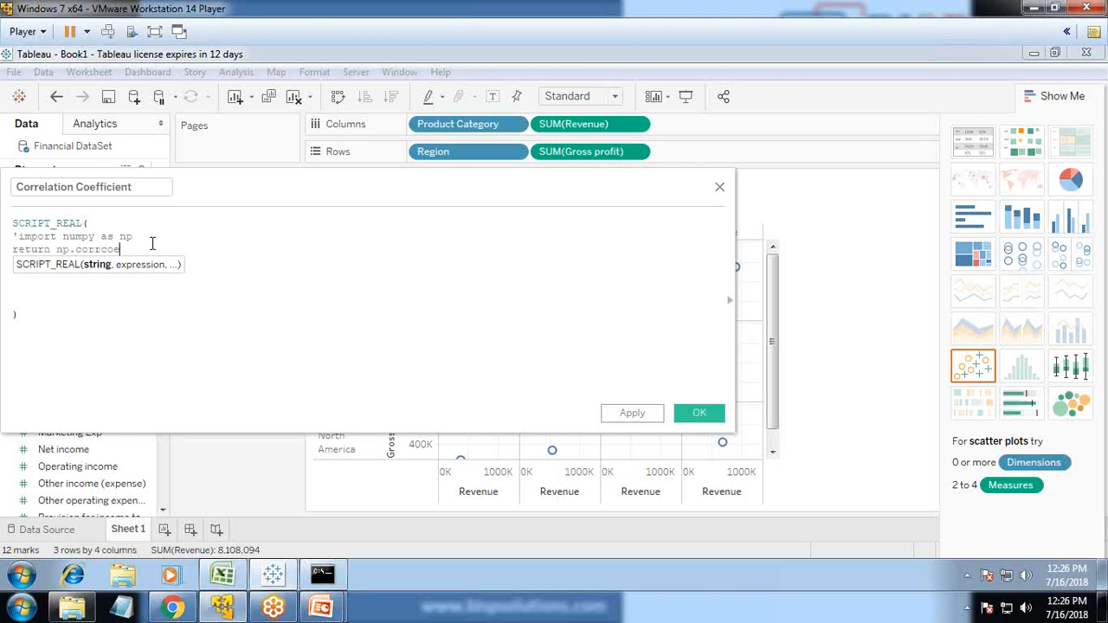
{"action": "type", "text": "f"}
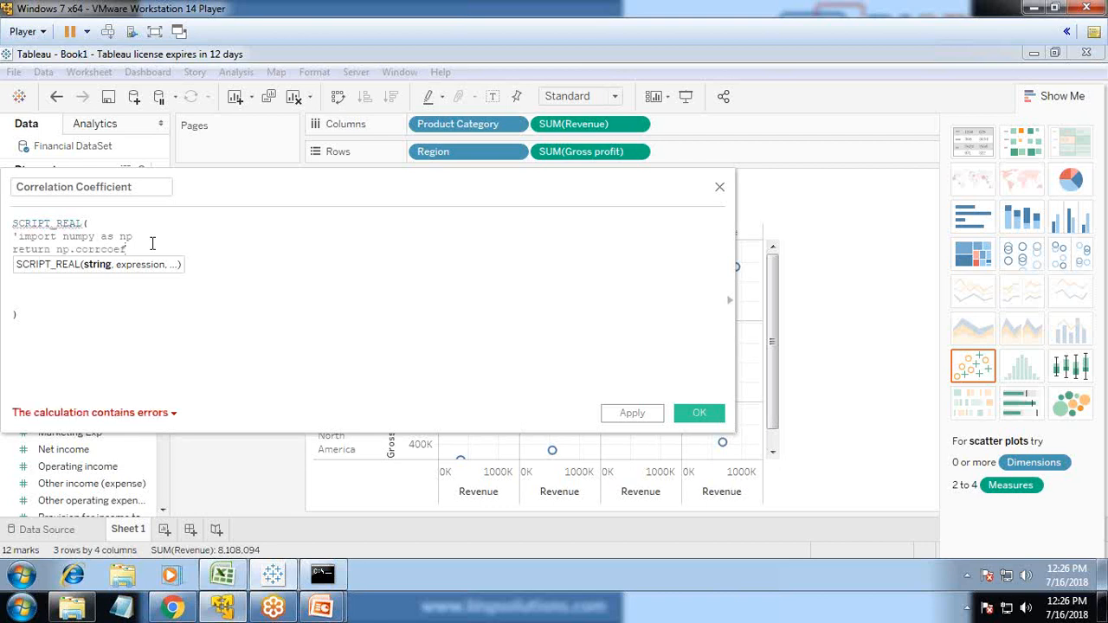
{"action": "type", "text": "("}
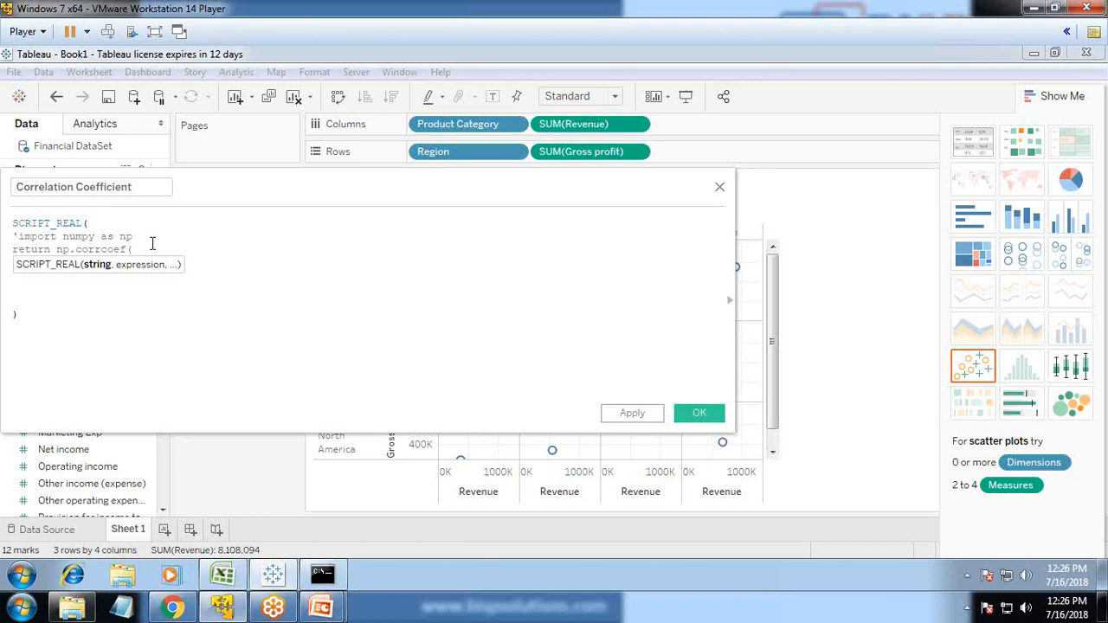
{"action": "type", "text": "_arg1,"}
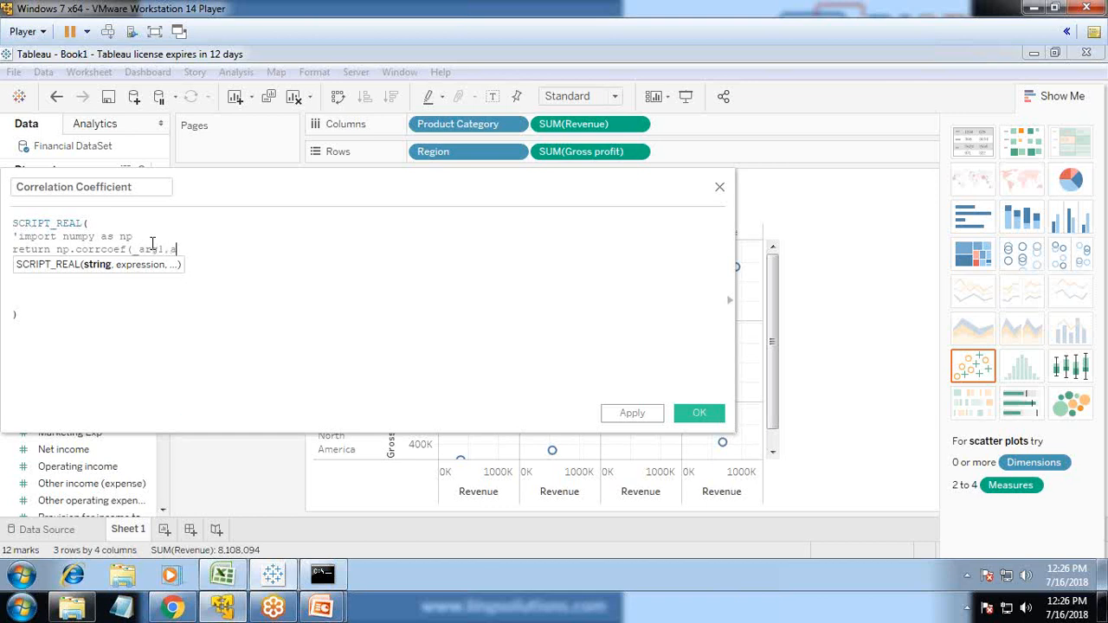
{"action": "type", "text": "arg2)[0,1"}
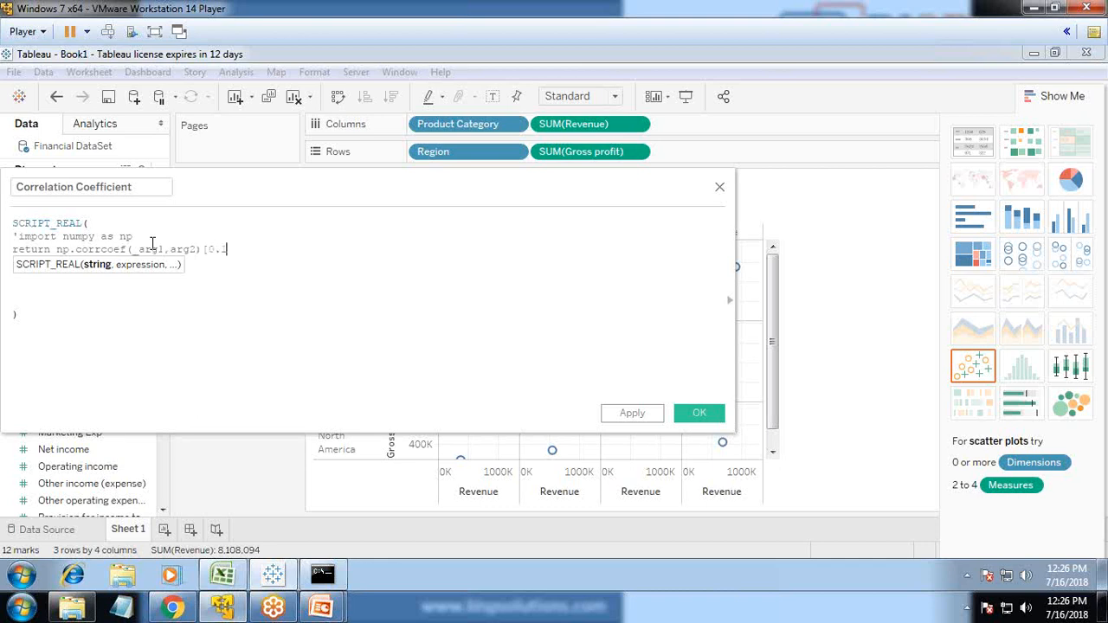
{"action": "key", "text": "BackSpace"}
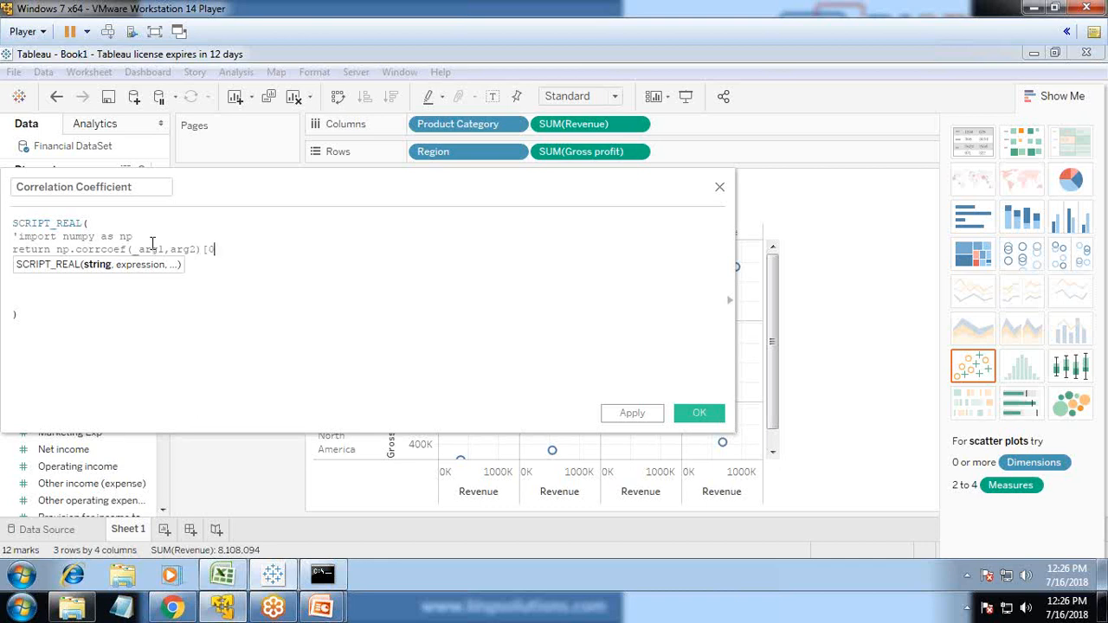
{"action": "type", "text": ",1]"}
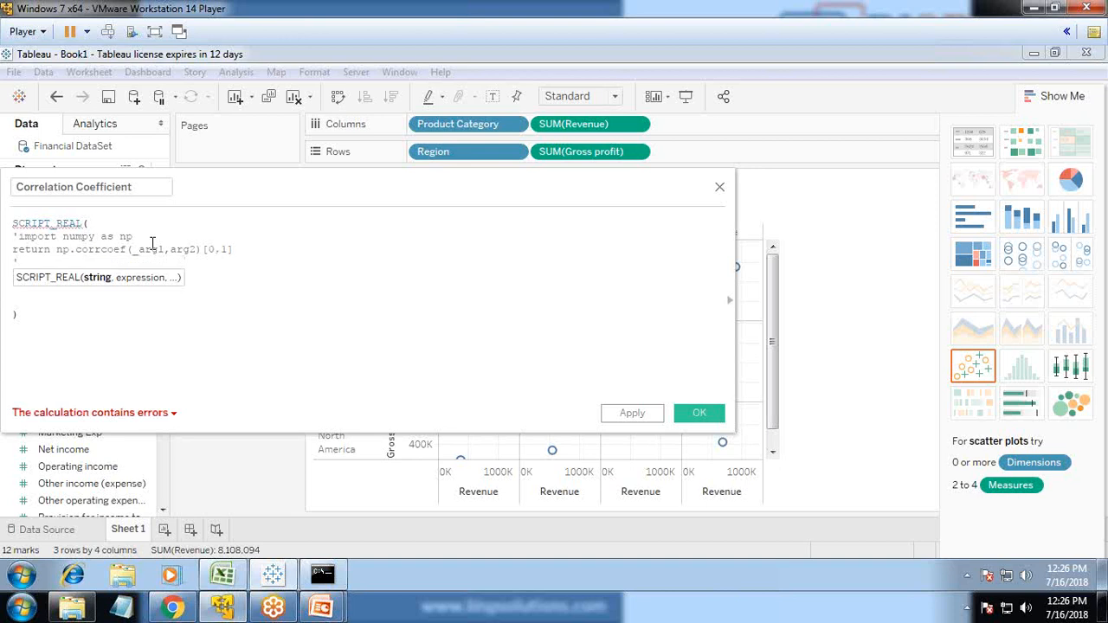
Step: Pass sum([Revenue]) and sum([Gross profit]) as arguments and save the calculation
{"action": "type", "text": "sum([Revenue]"}
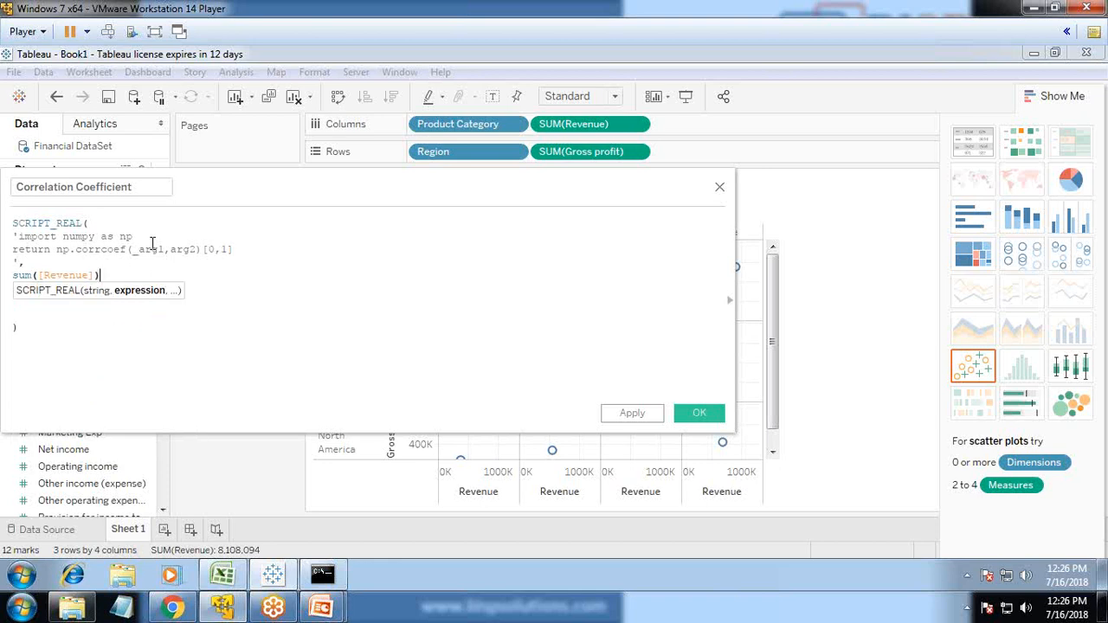
{"action": "type", "text": ", sum"}
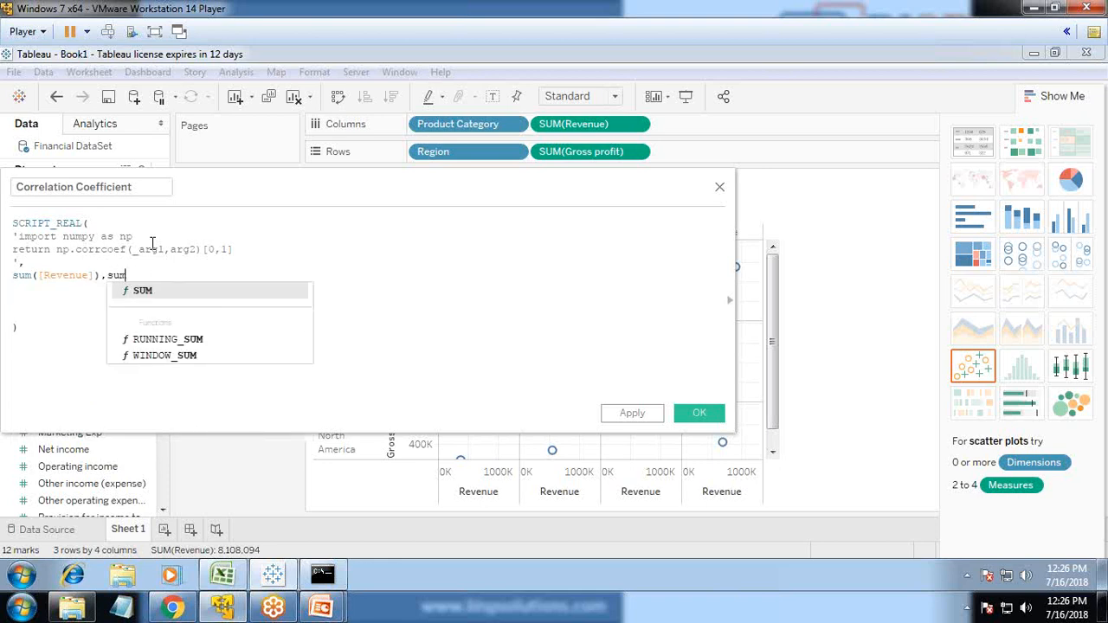
{"action": "type", "text": "([Gross profit]"}
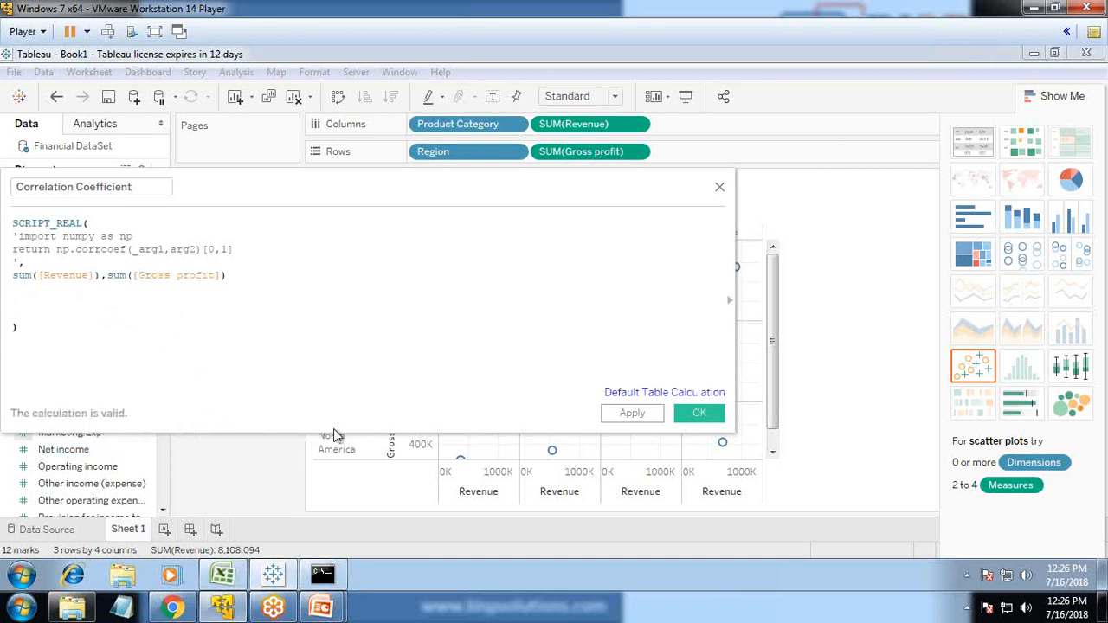
{"action": "left_click", "coordinate": [699, 413]}
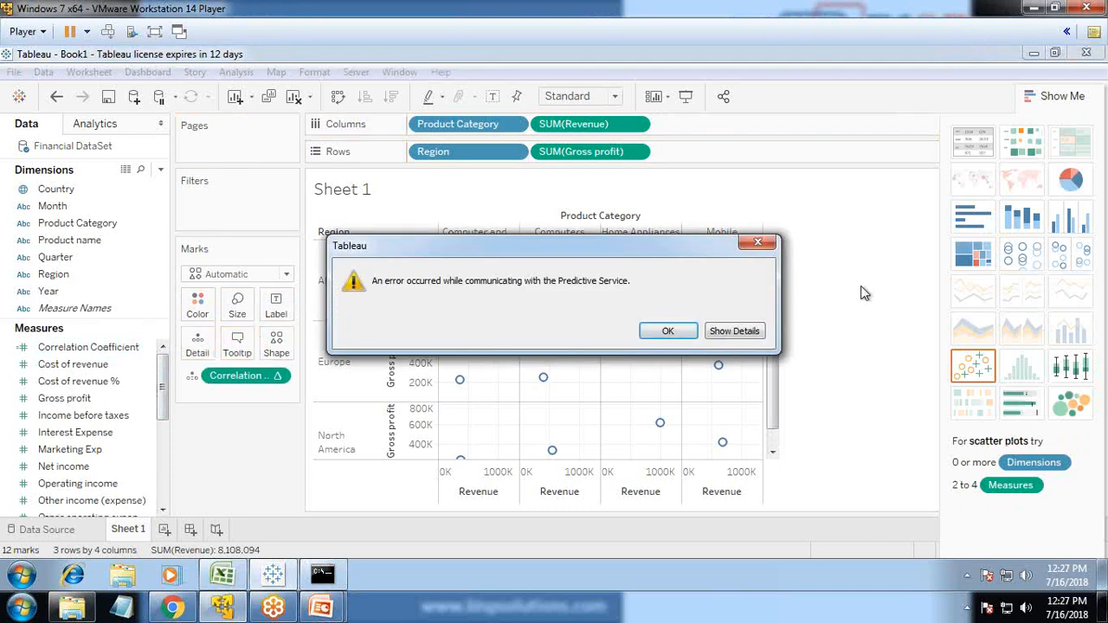
Step: Review the arg2 NameError, then edit Correlation Coefficient to use _arg2 and save
{"action": "left_click", "coordinate": [733, 330]}
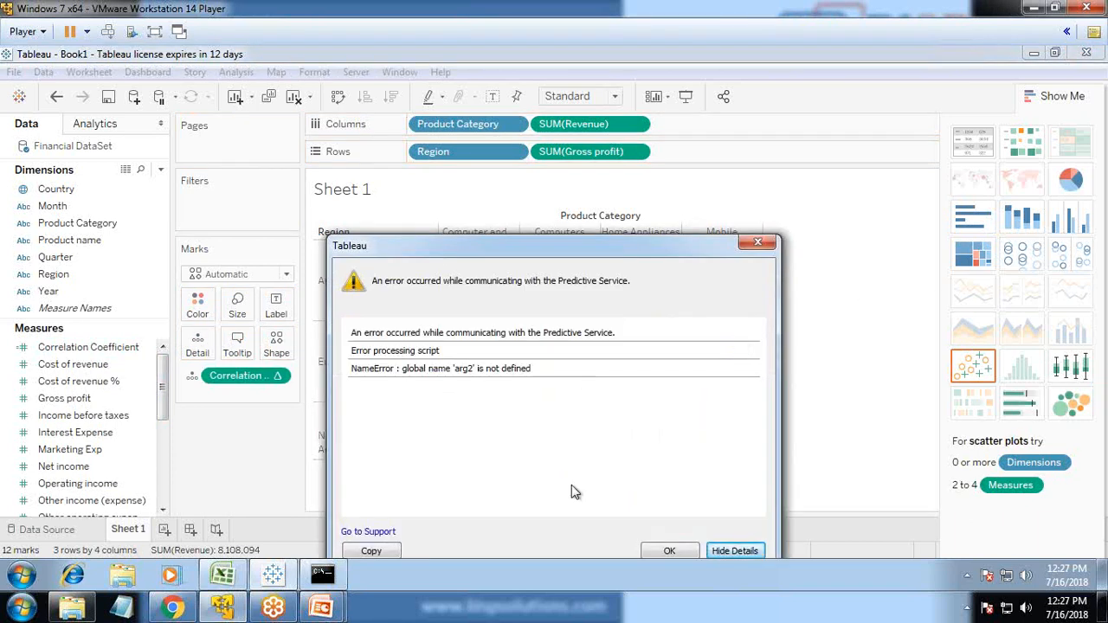
{"action": "left_click", "coordinate": [670, 551]}
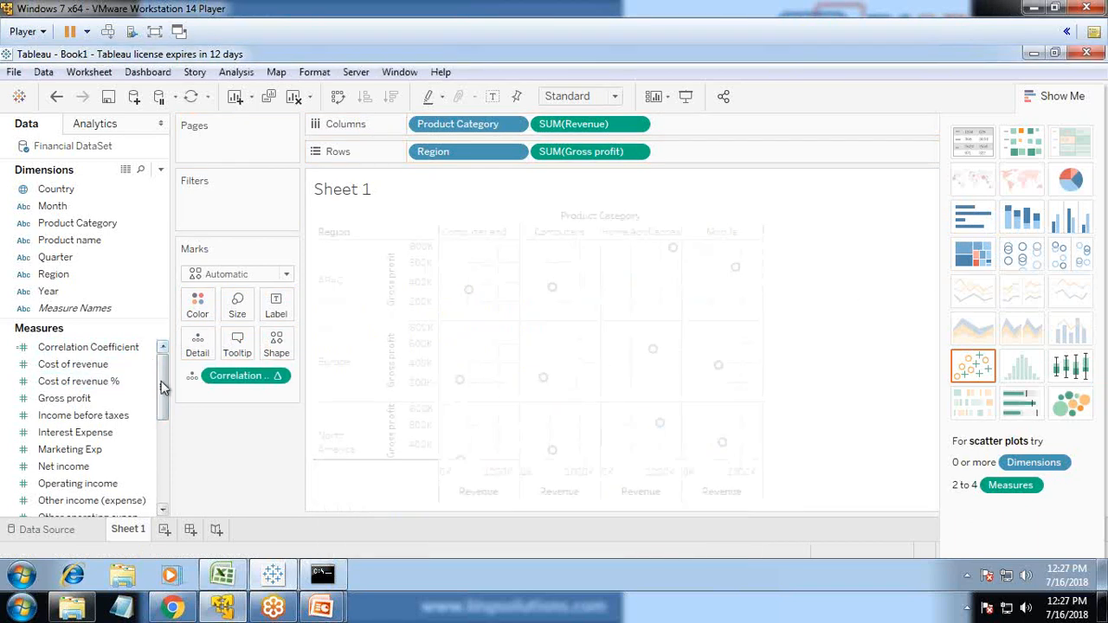
{"action": "right_click", "coordinate": [88, 347]}
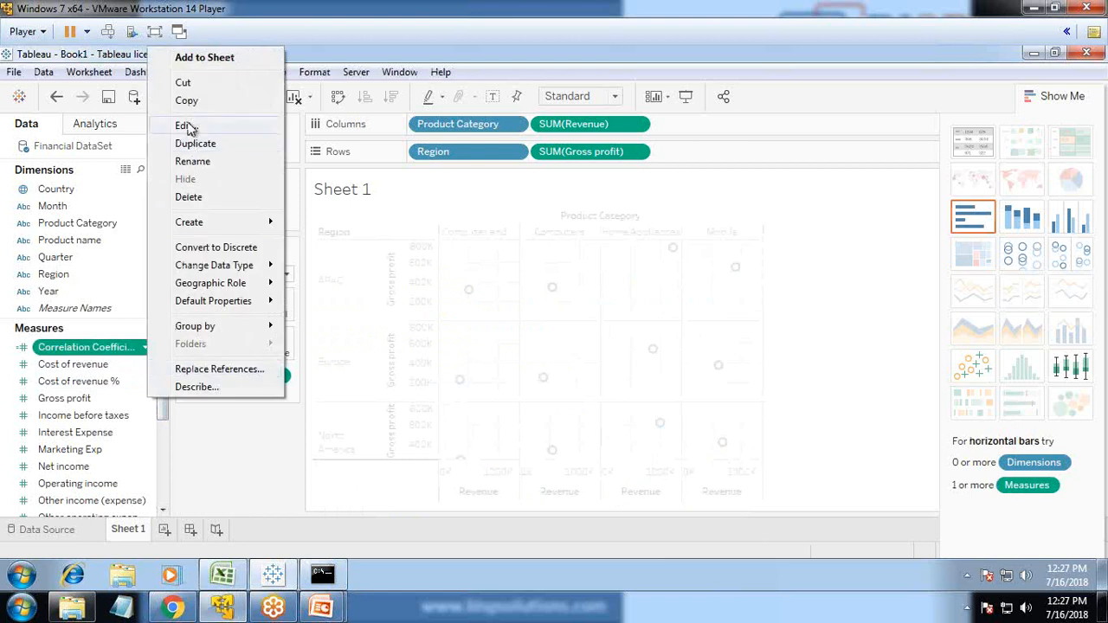
{"action": "left_click", "coordinate": [186, 125]}
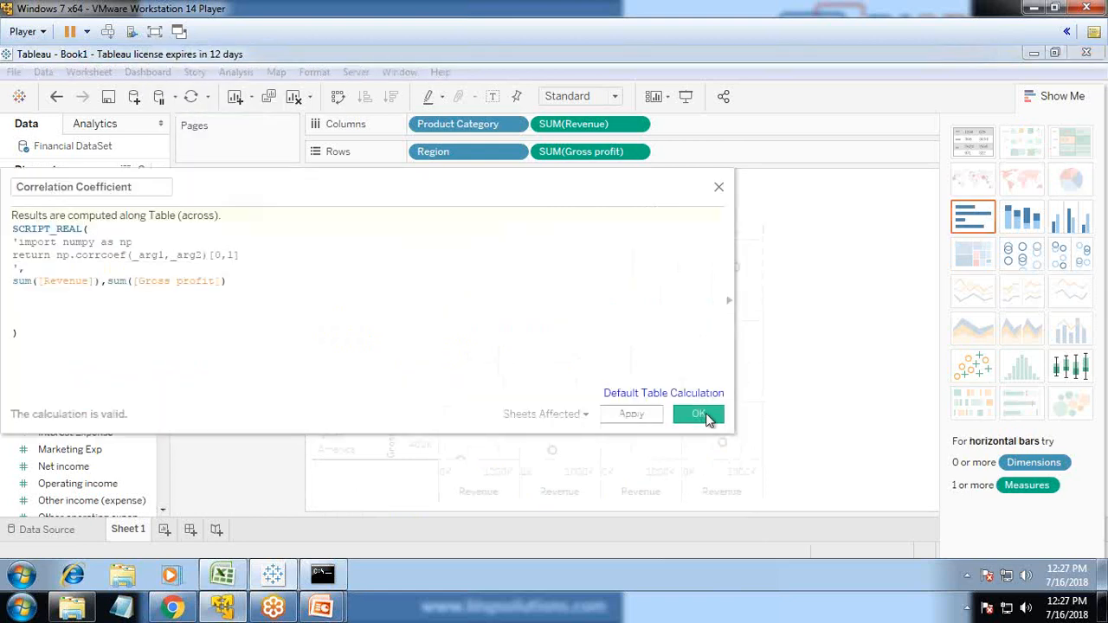
{"action": "left_click", "coordinate": [700, 414]}
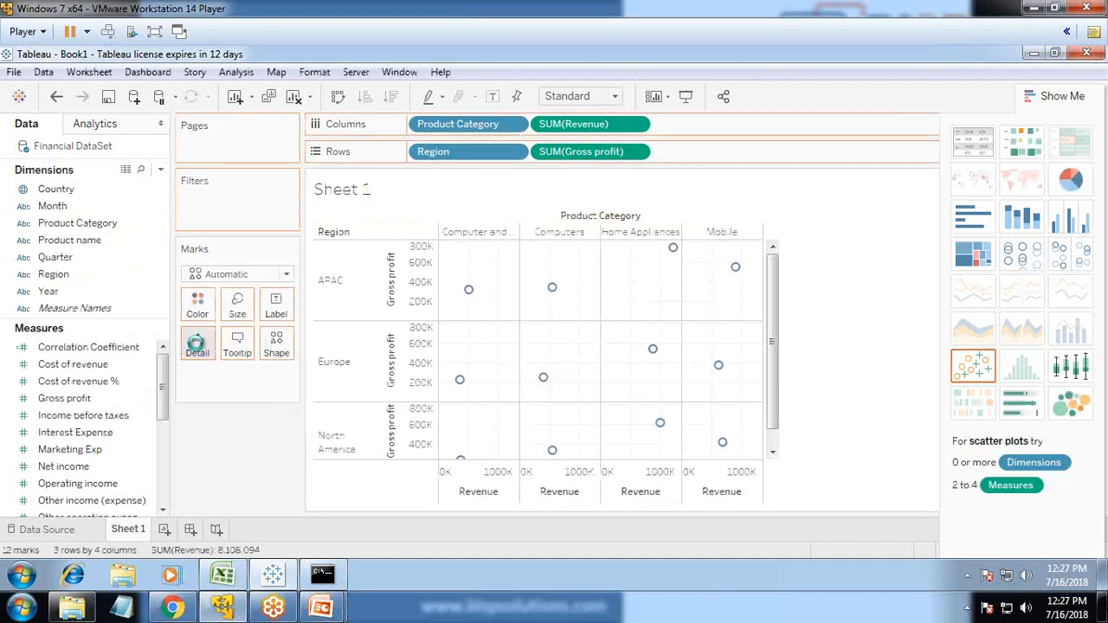
{"action": "mouse_move", "coordinate": [197, 344]}
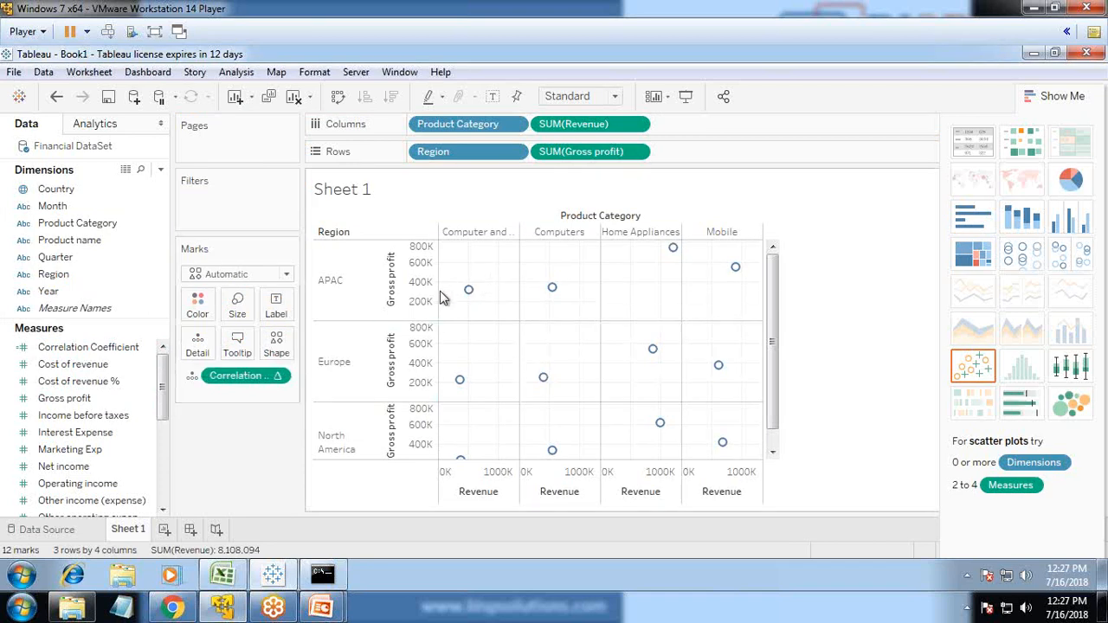
{"action": "mouse_move", "coordinate": [467, 290]}
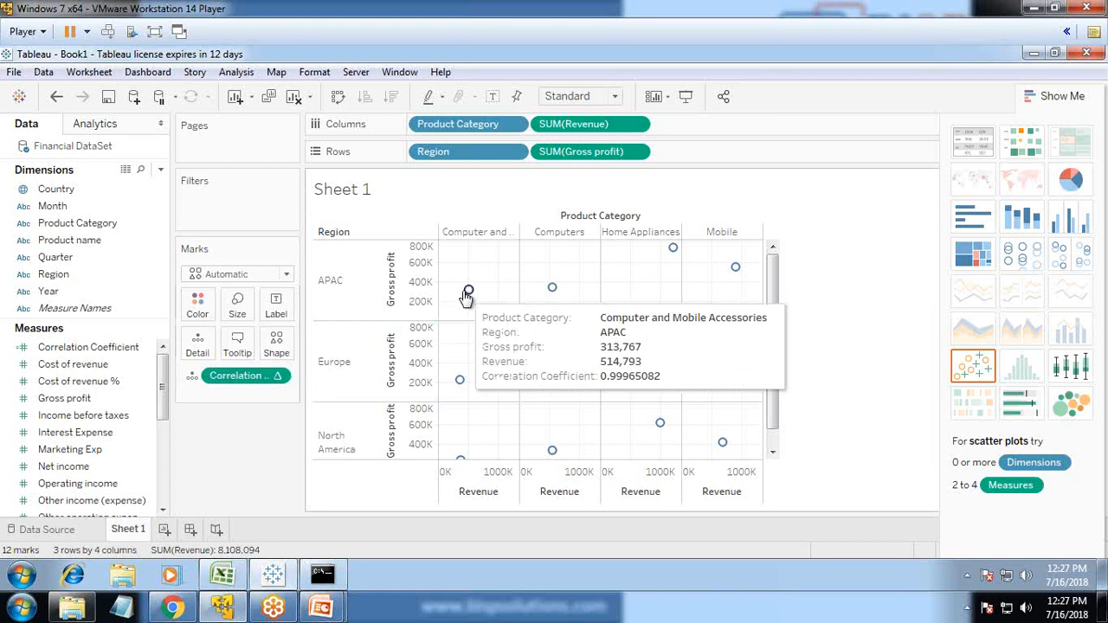
{"action": "mouse_move", "coordinate": [465, 298]}
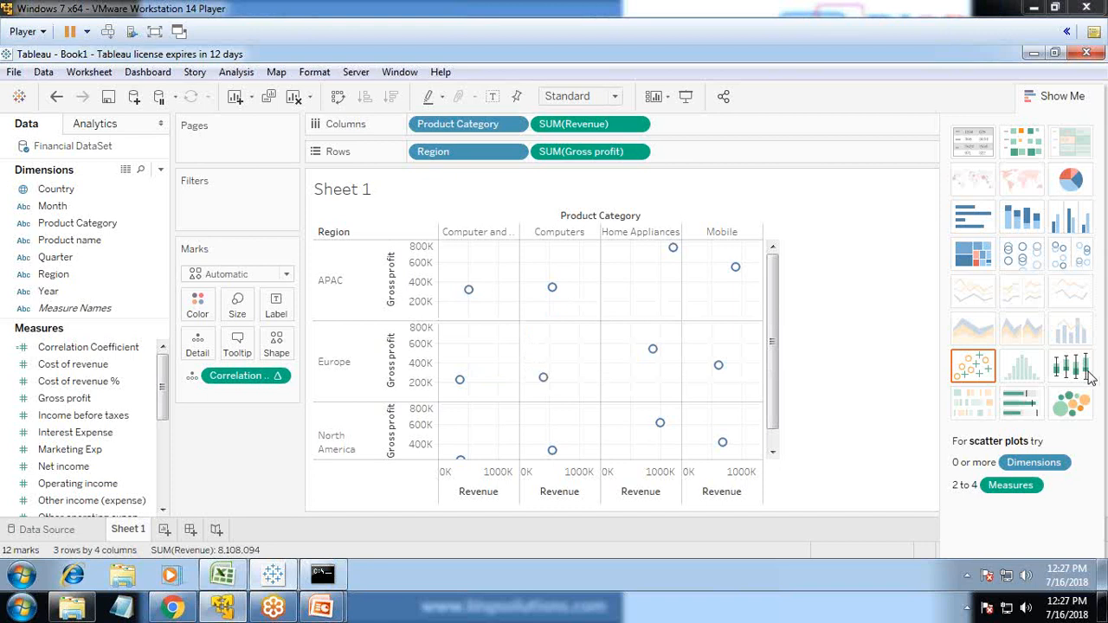
{"action": "mouse_move", "coordinate": [1093, 400]}
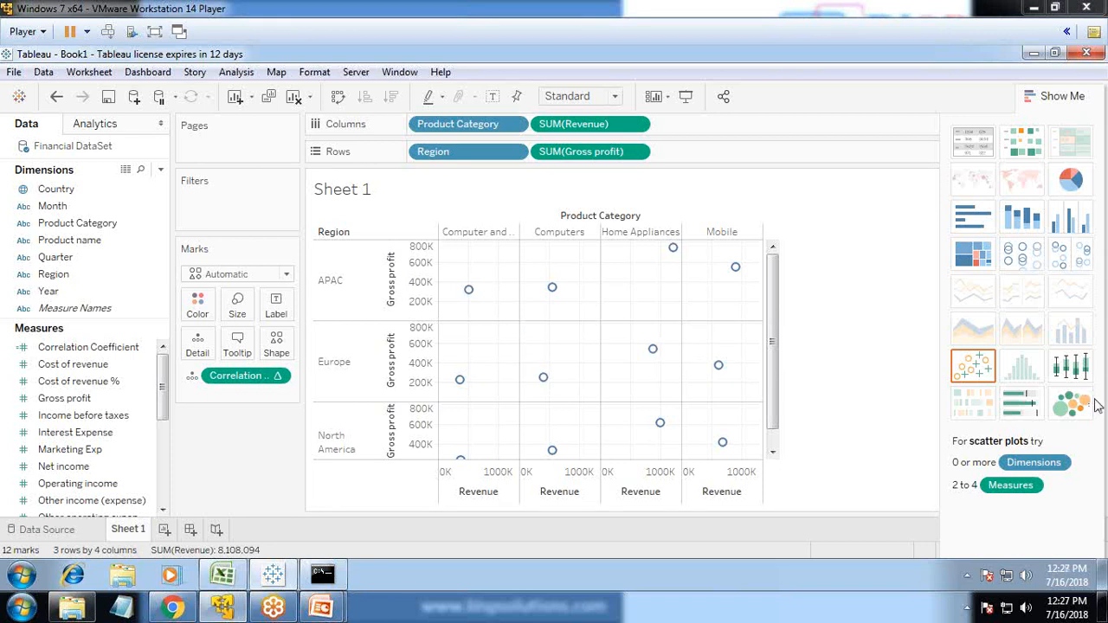
{"action": "mouse_move", "coordinate": [973, 254]}
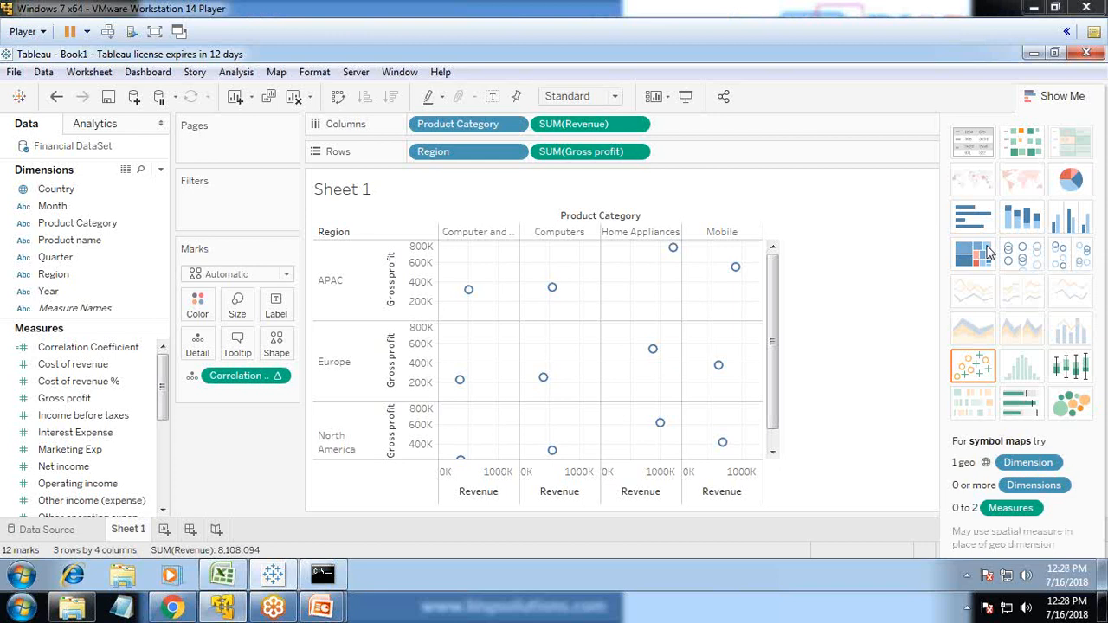